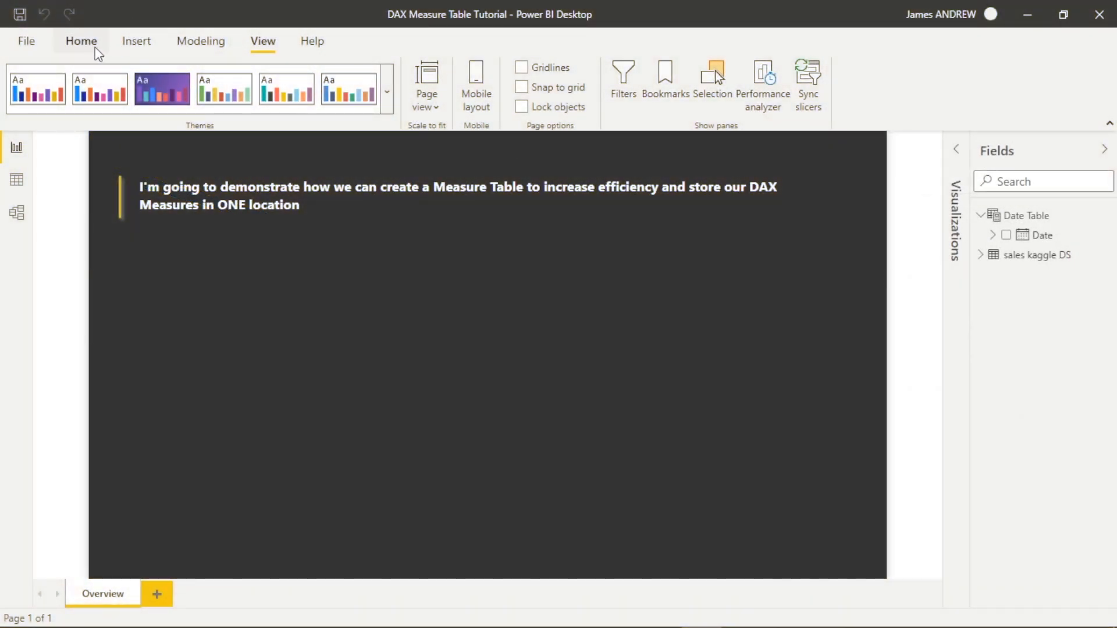
- Show the Home commands and expand sales kaggle DS to review its measures among the columns
click(80, 41)
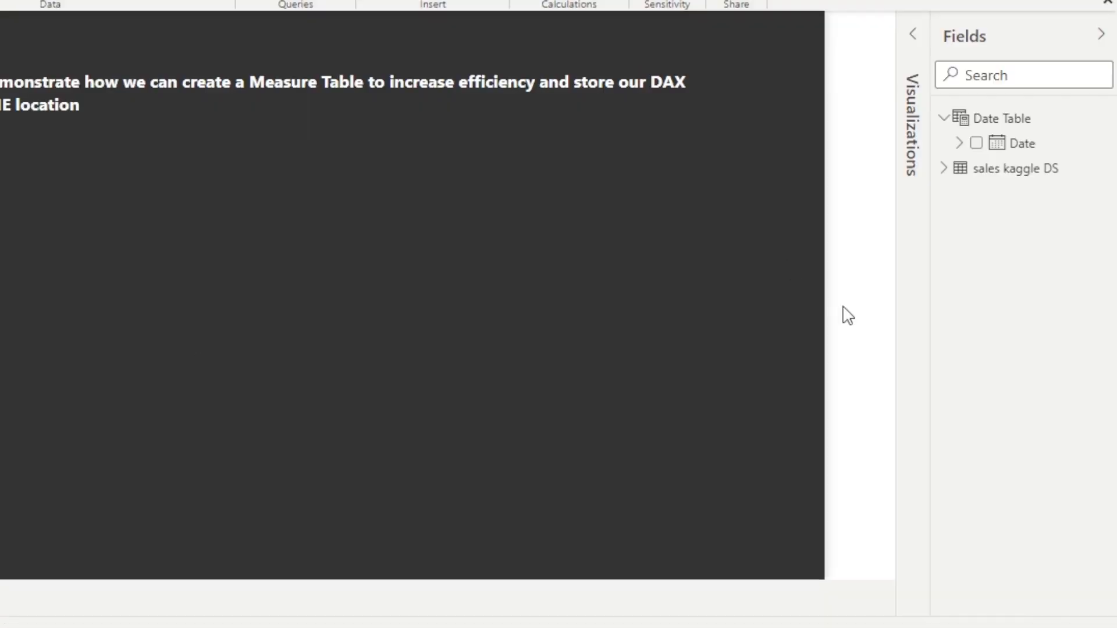
click(942, 168)
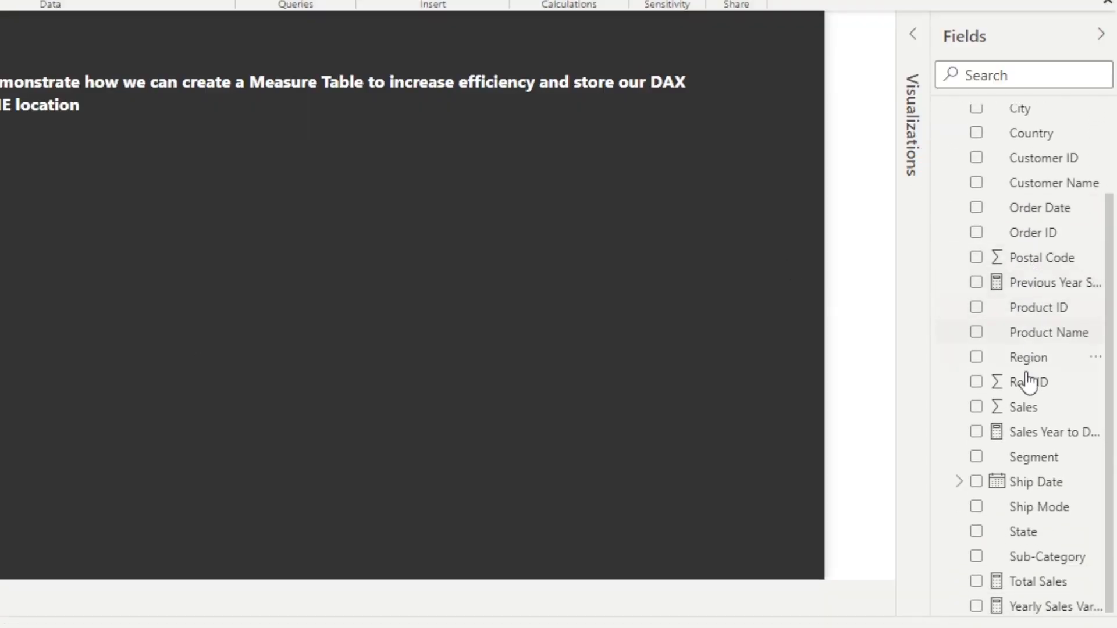
mouse_move(1047, 428)
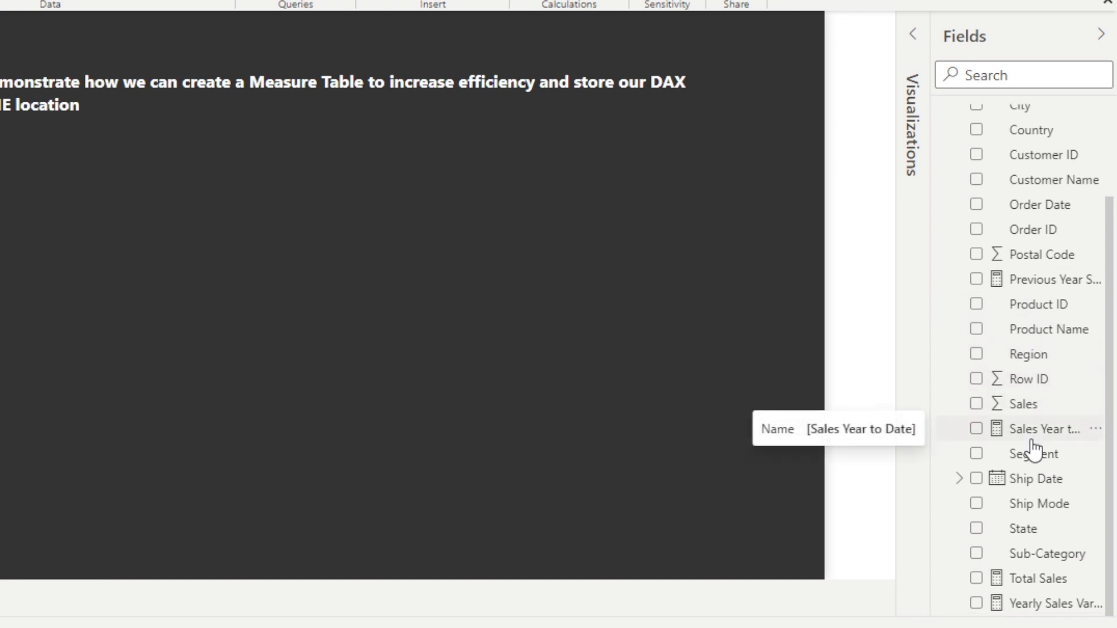
mouse_move(1040, 478)
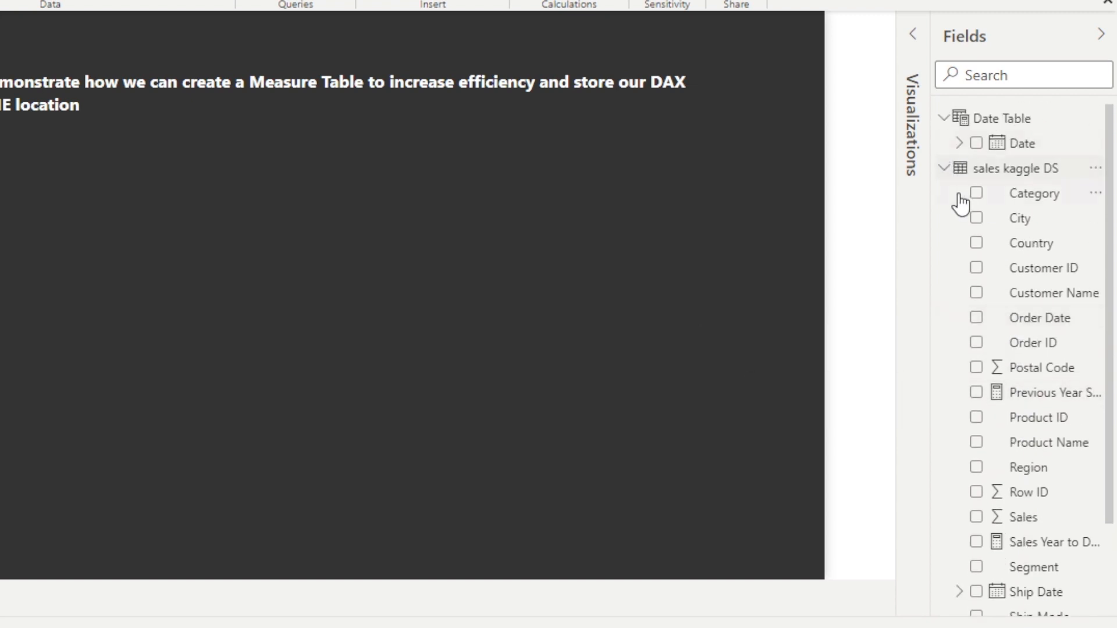
mouse_move(996, 360)
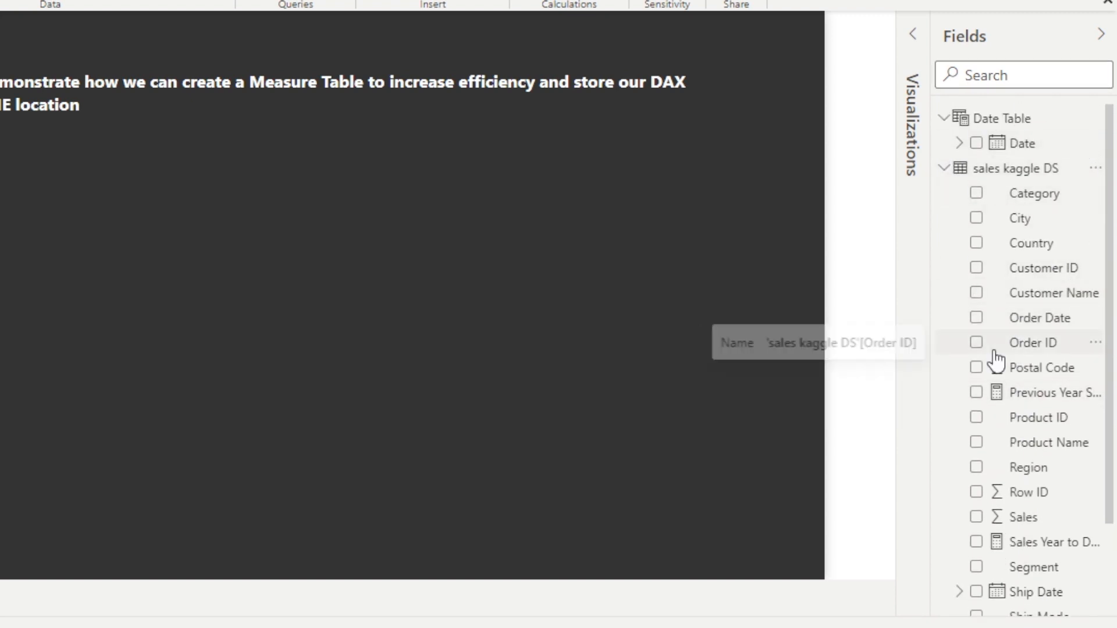
scroll(down, 3)
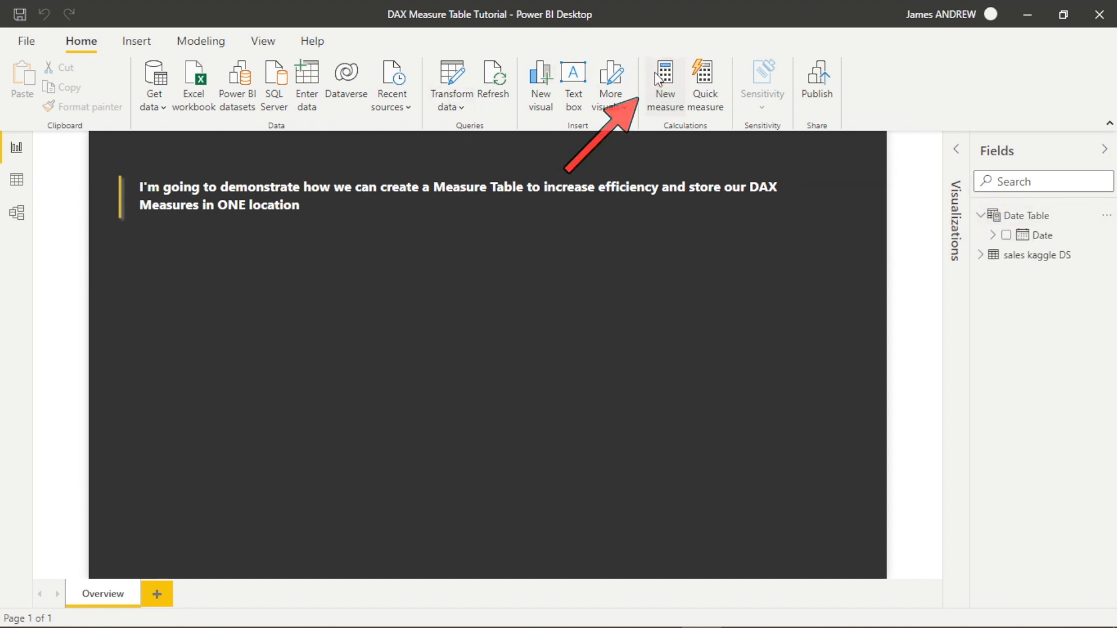
- Start a new measure named Total Sales by East Region using CALCULATE
click(665, 84)
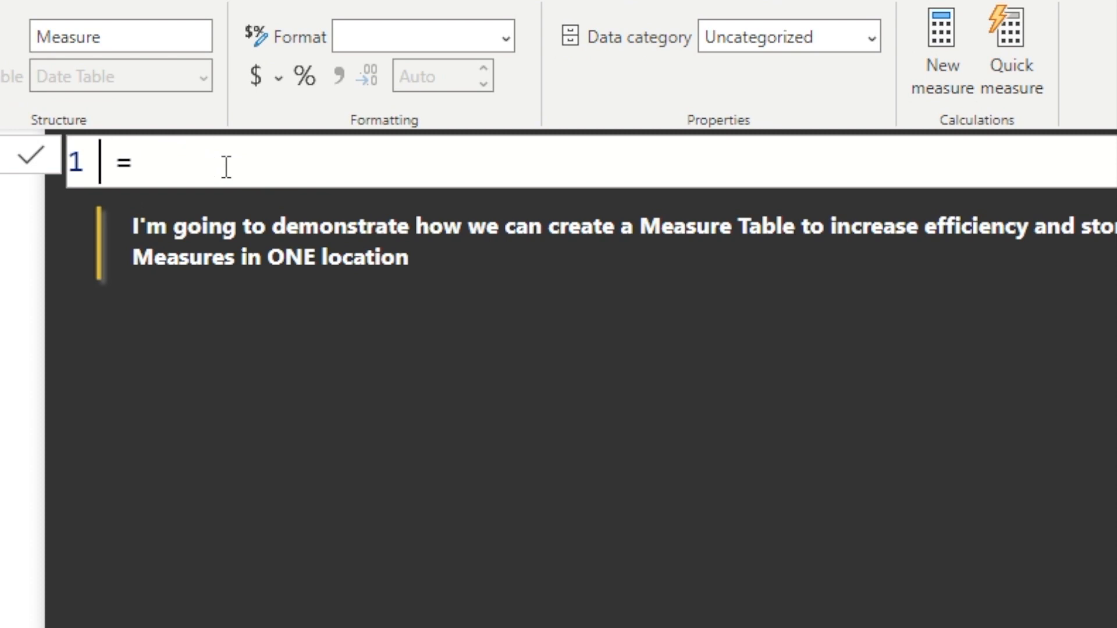
text(Total Sales by)
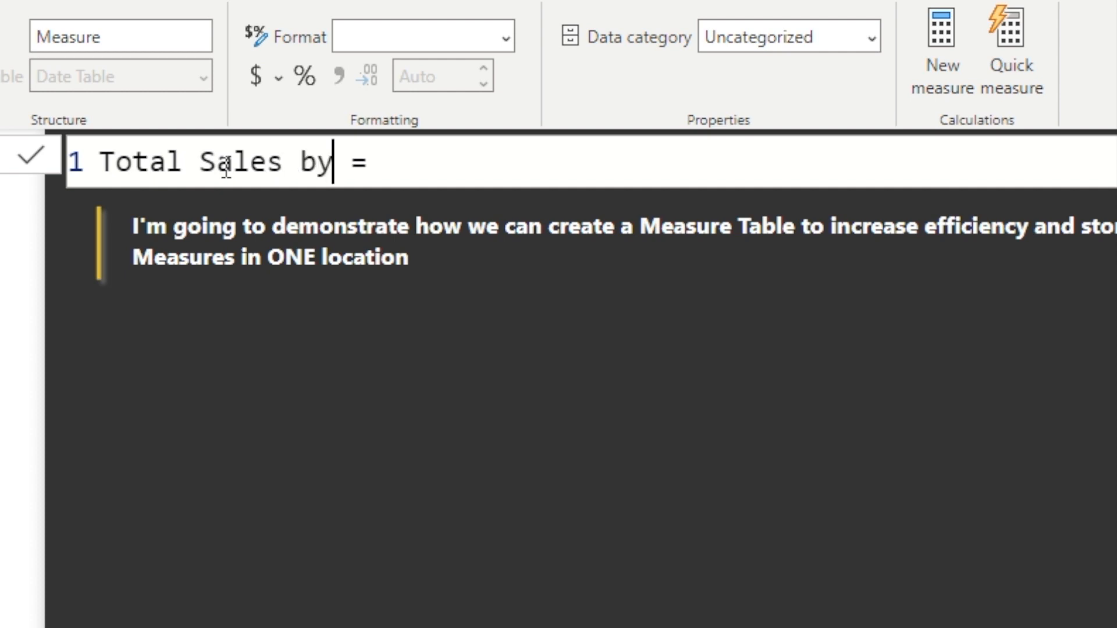
text(East Re)
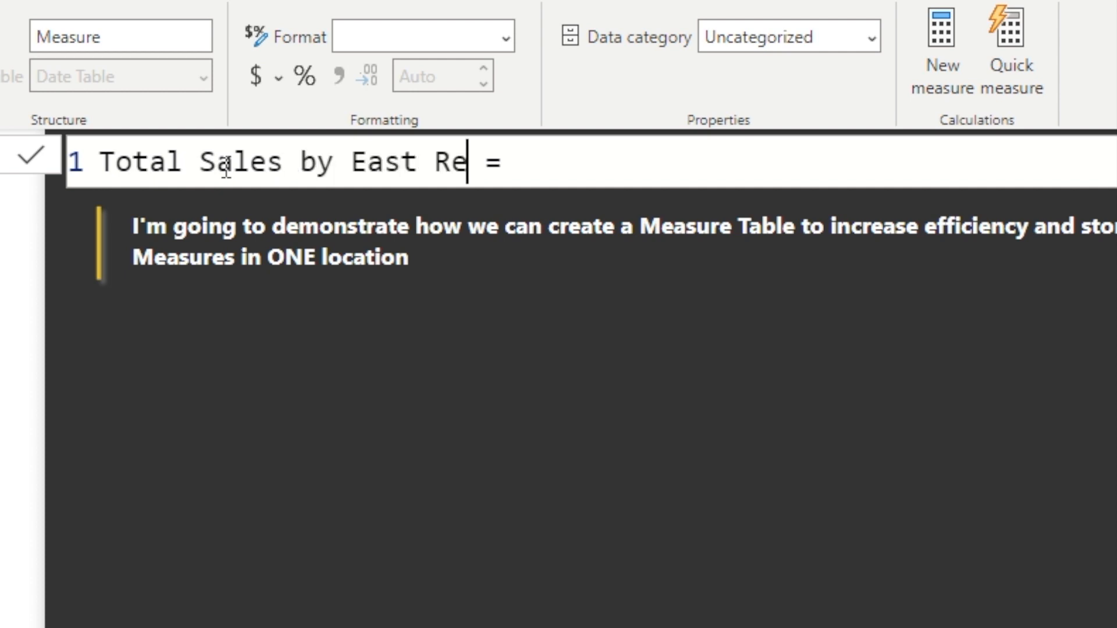
text(gion)
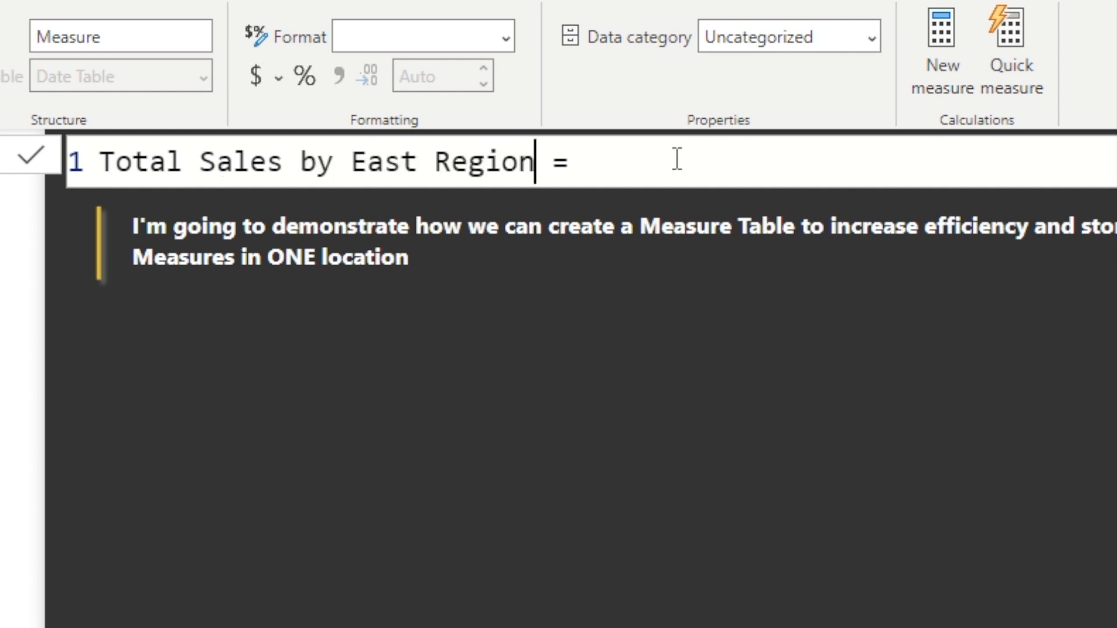
text(Calcul)
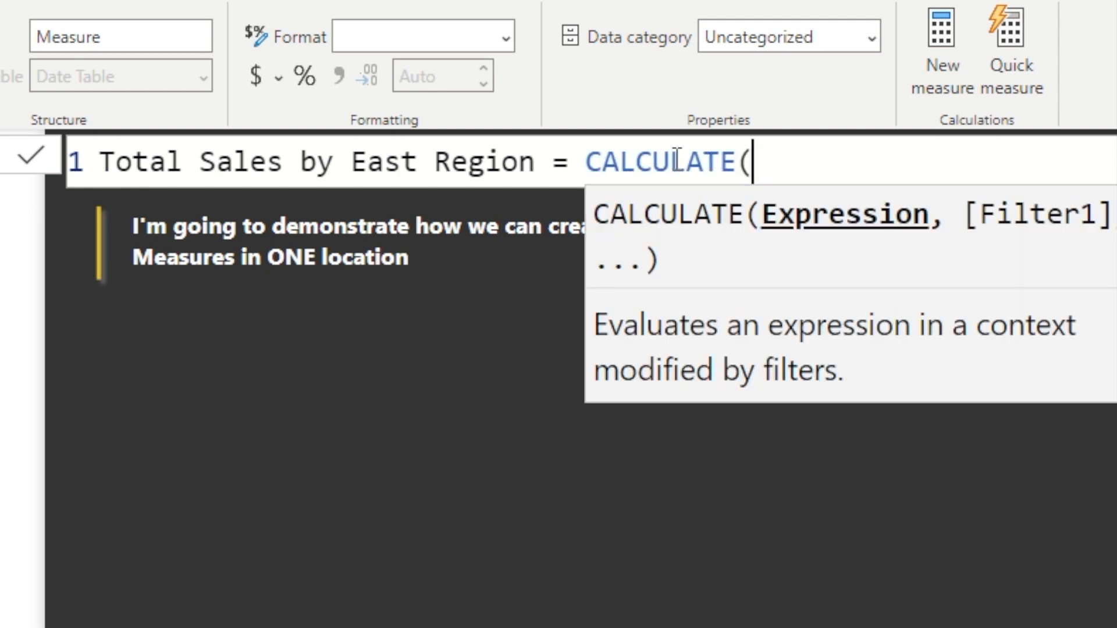
key(Enter)
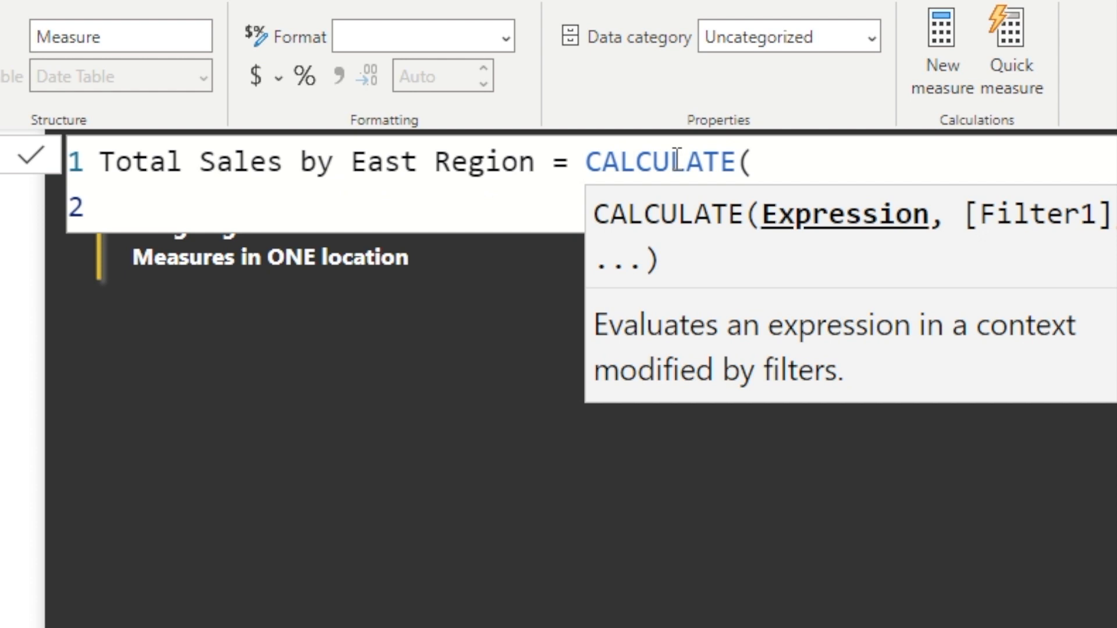
- Complete the formula as CALCULATE([Total Sales], 'sales kaggle DS'[Region] = "East")
text(total Sales],)
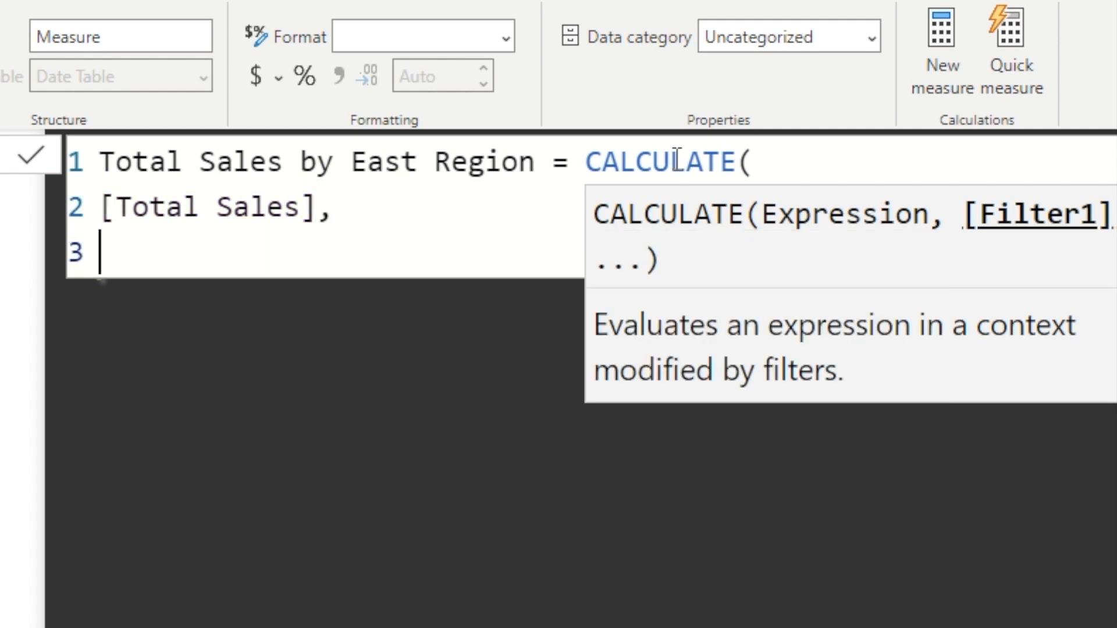
text(region])
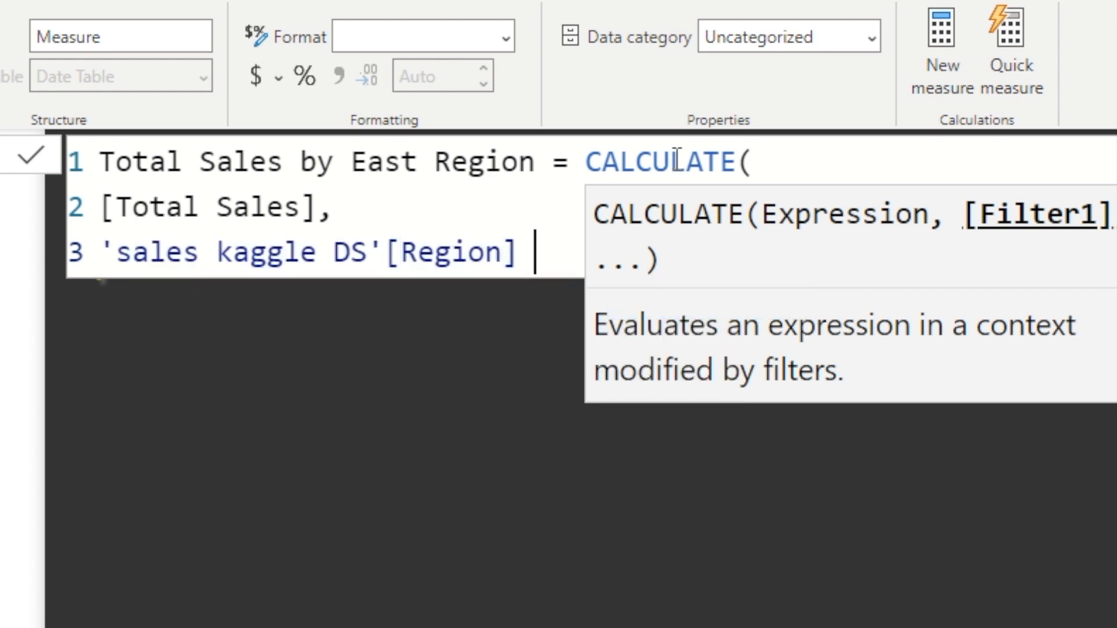
text(=)
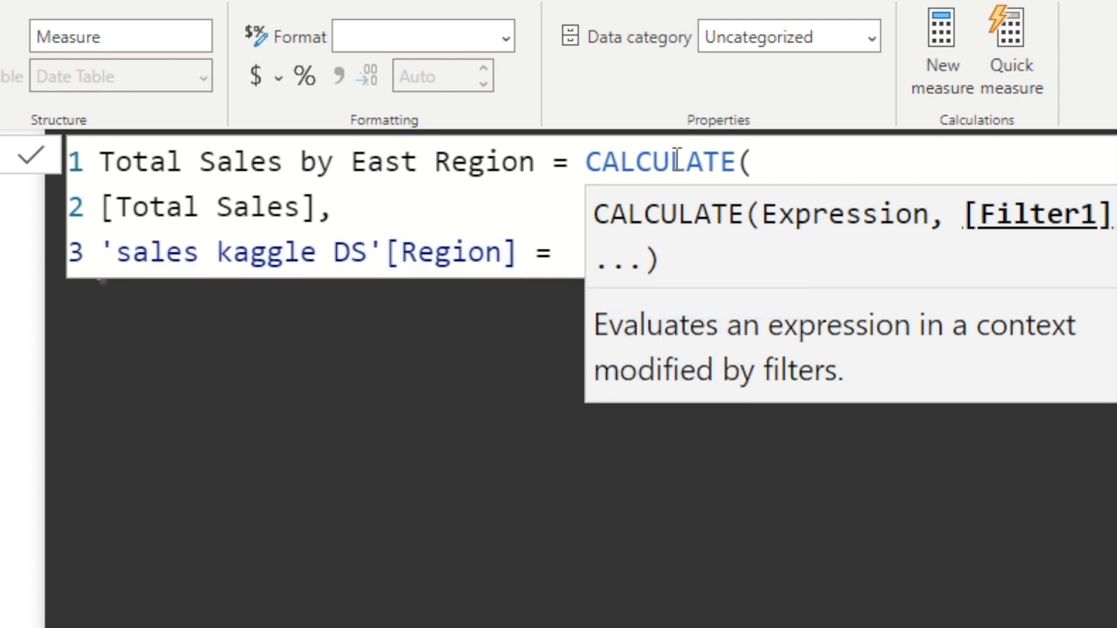
text(")
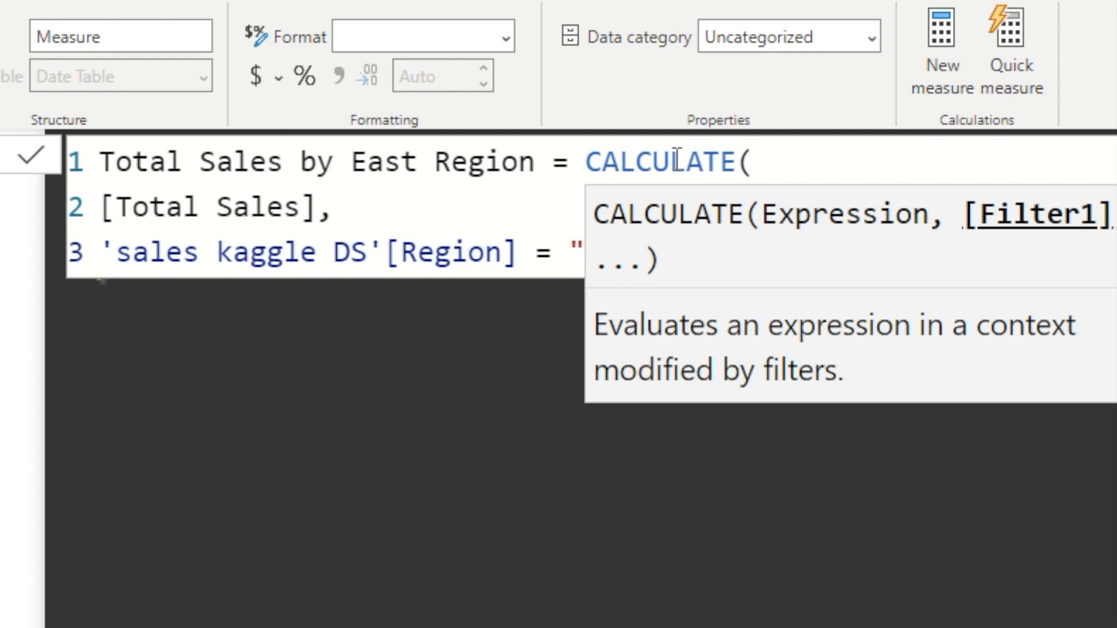
text(East)
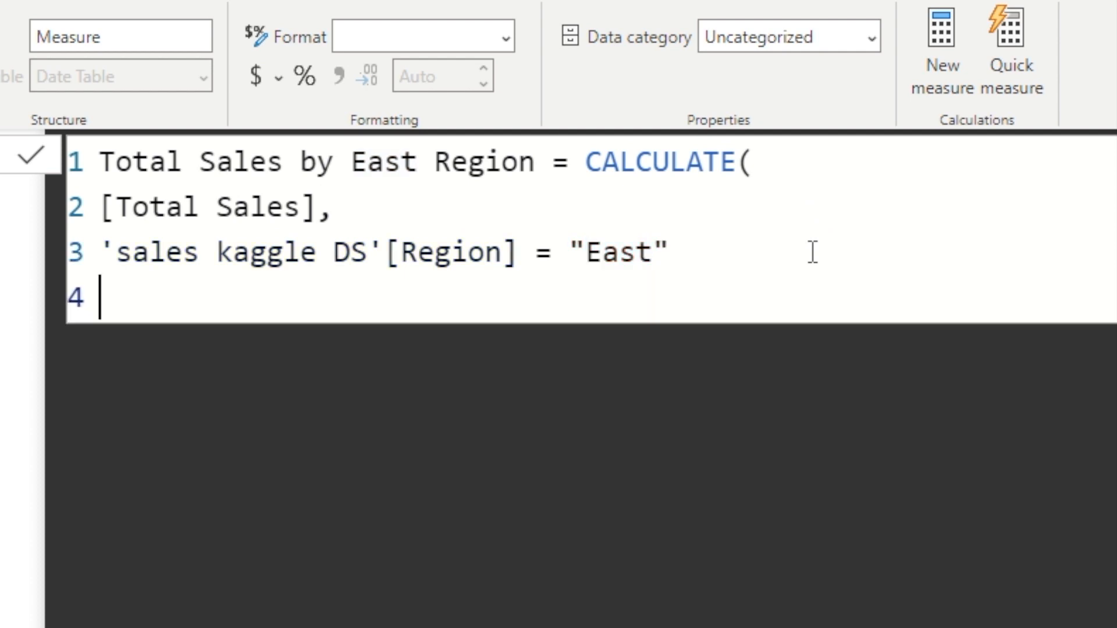
text())
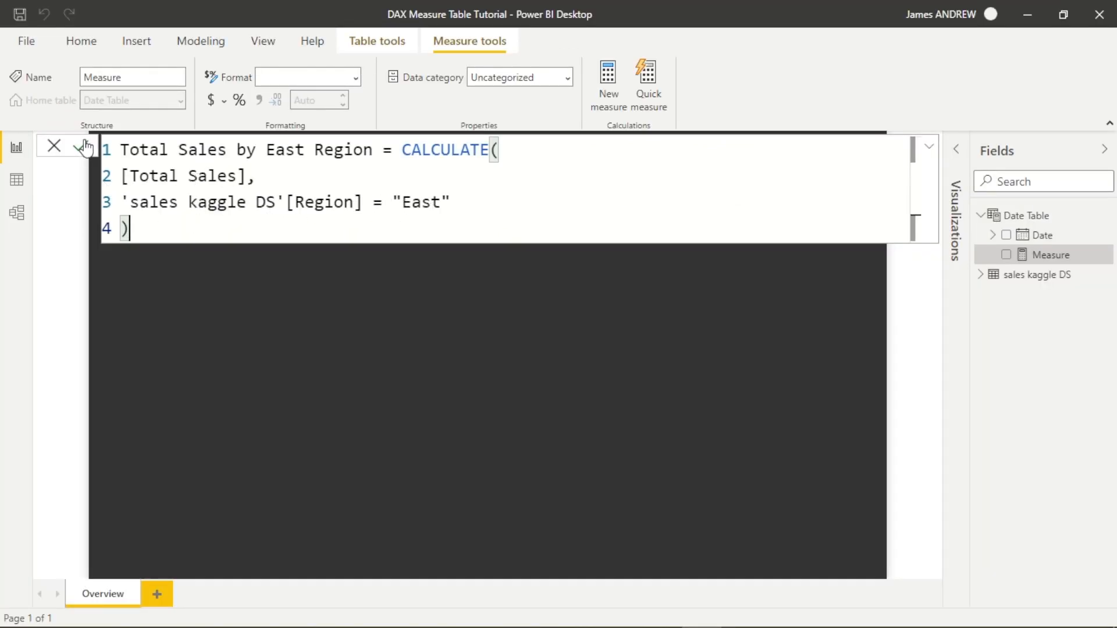
- Commit the Total Sales by East Region measure and chart it on the report page
click(84, 147)
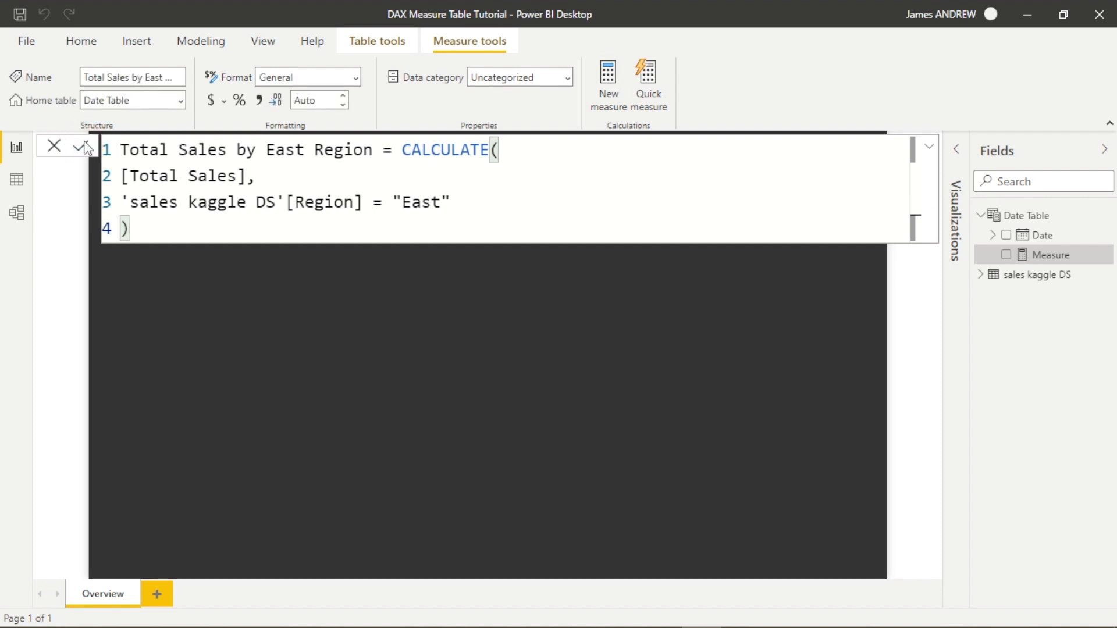
click(80, 147)
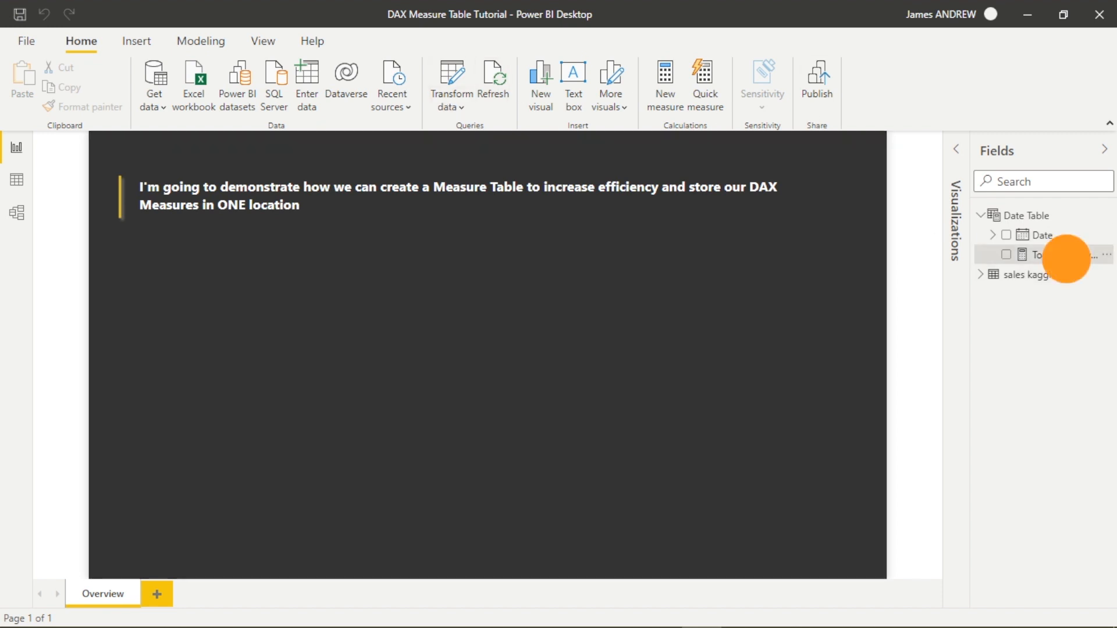
click(1005, 255)
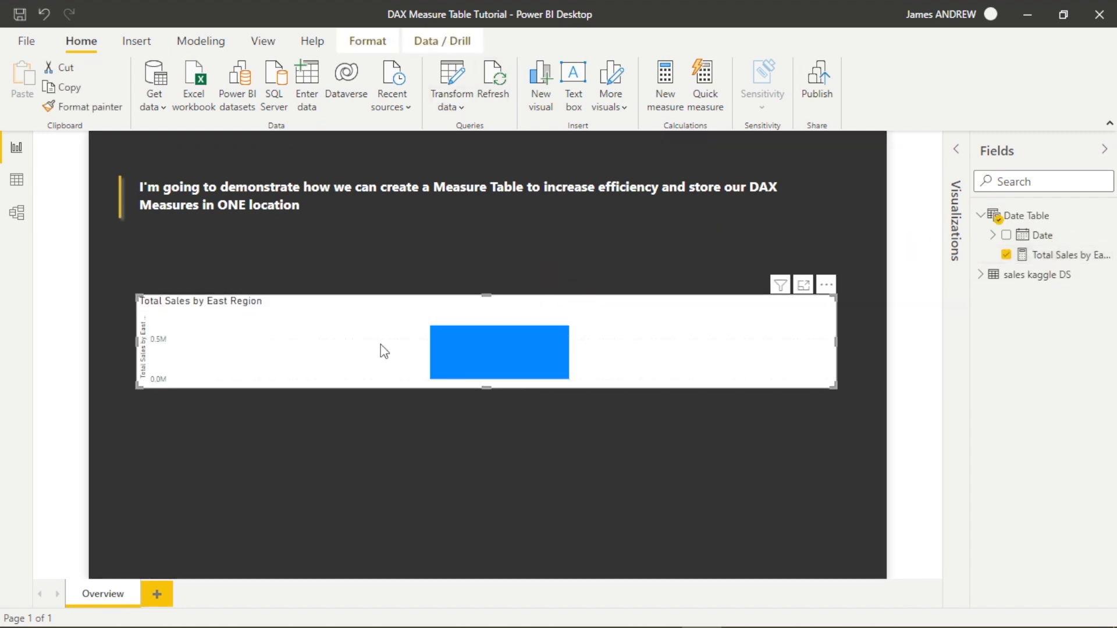
mouse_move(474, 363)
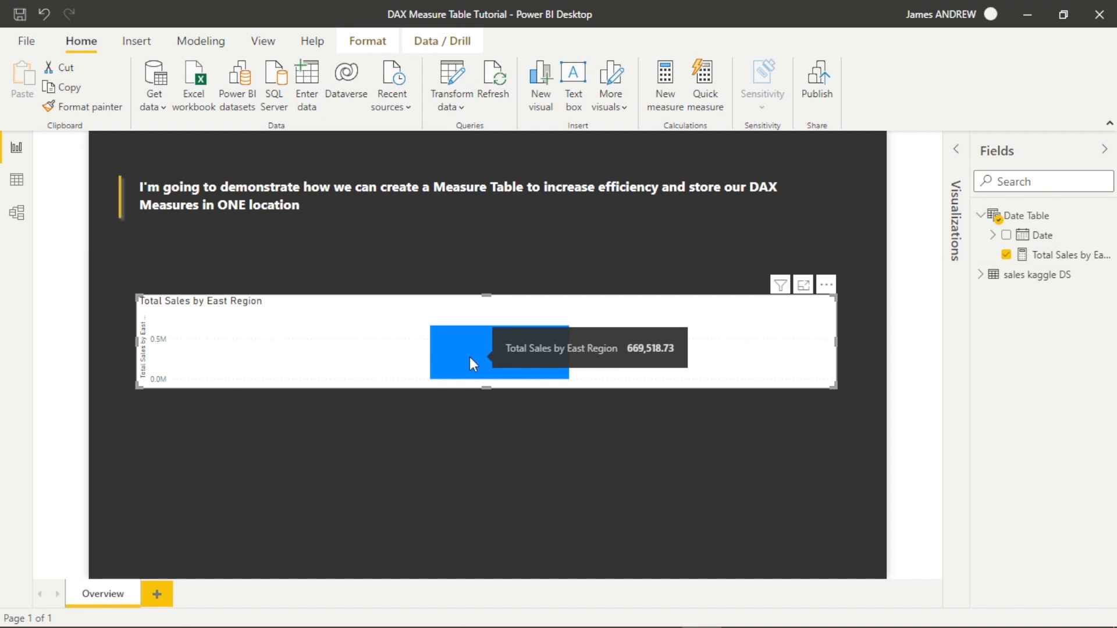
- Remove the Total Sales by East Region card from the report page
click(957, 150)
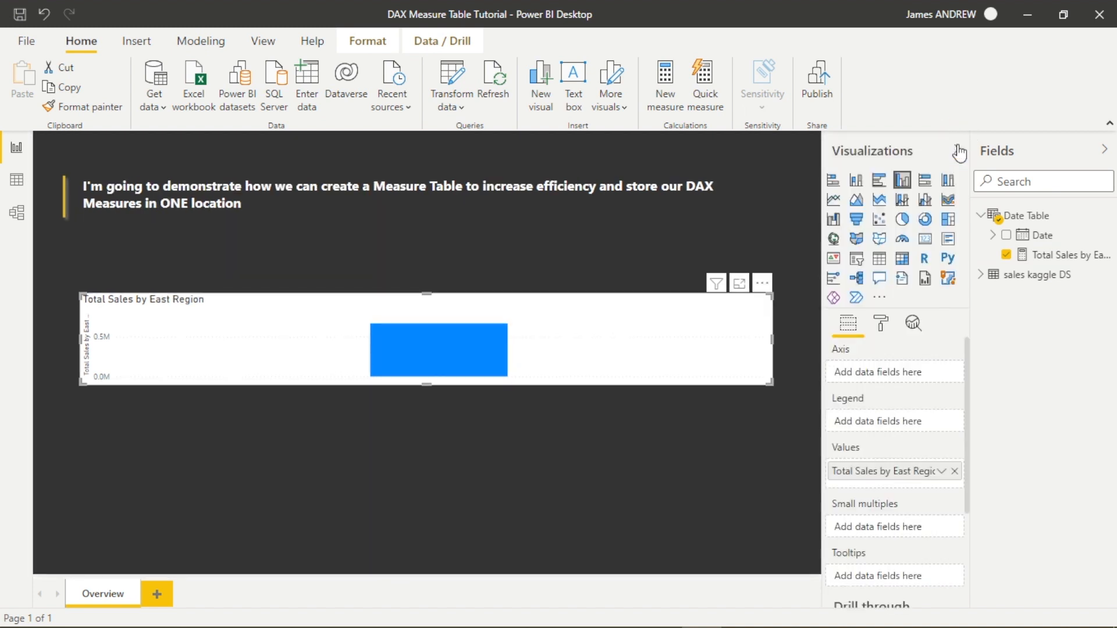
click(925, 240)
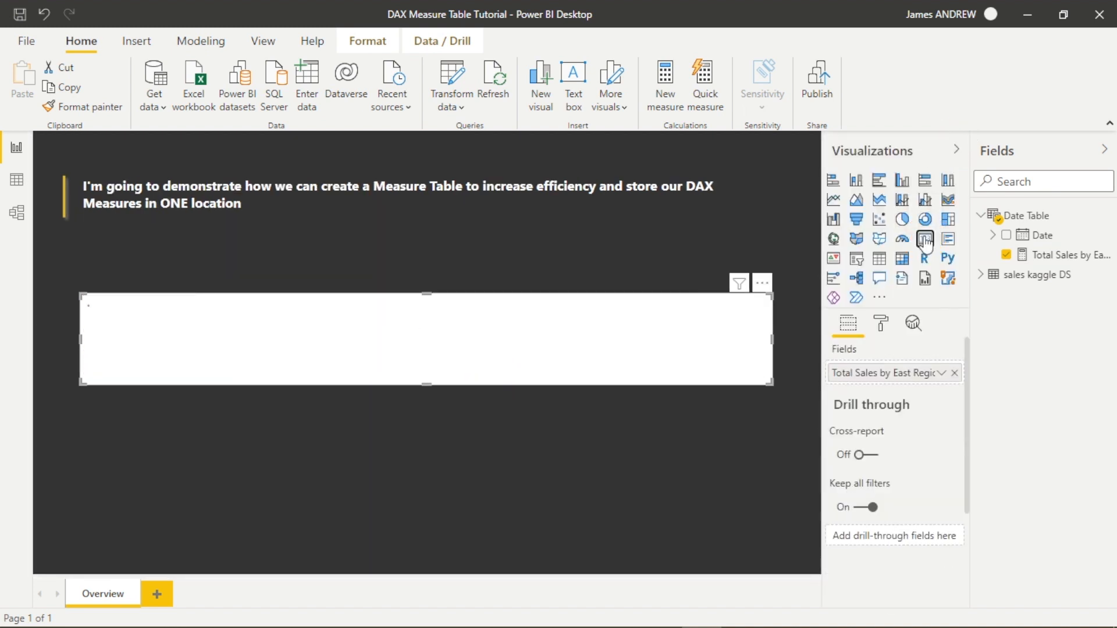
click(924, 238)
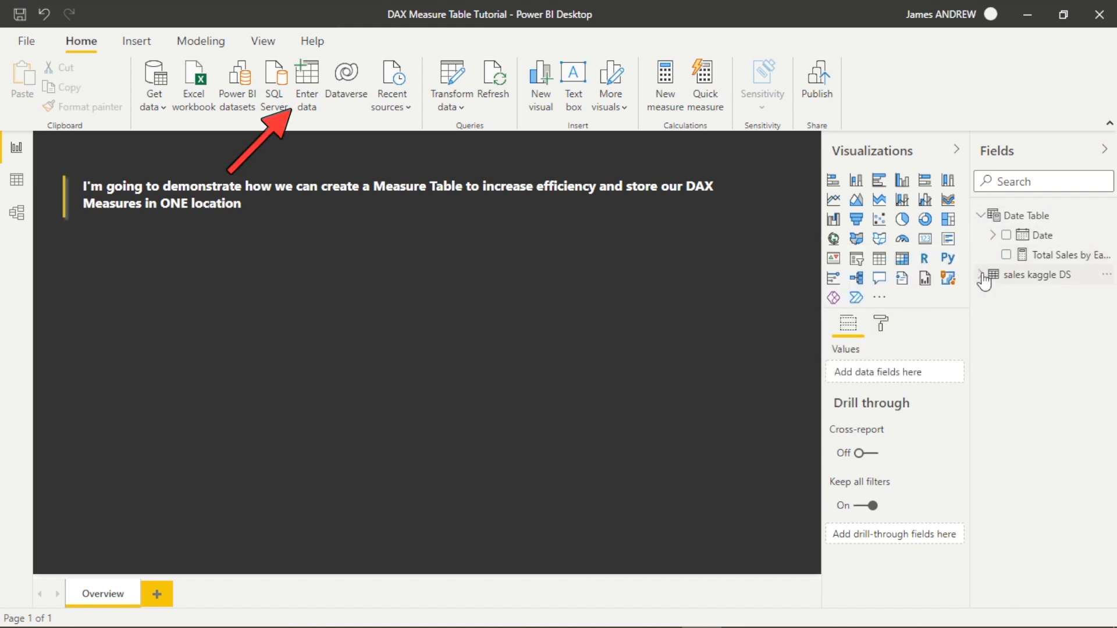
- Start a manually entered table named Measure Table
click(980, 215)
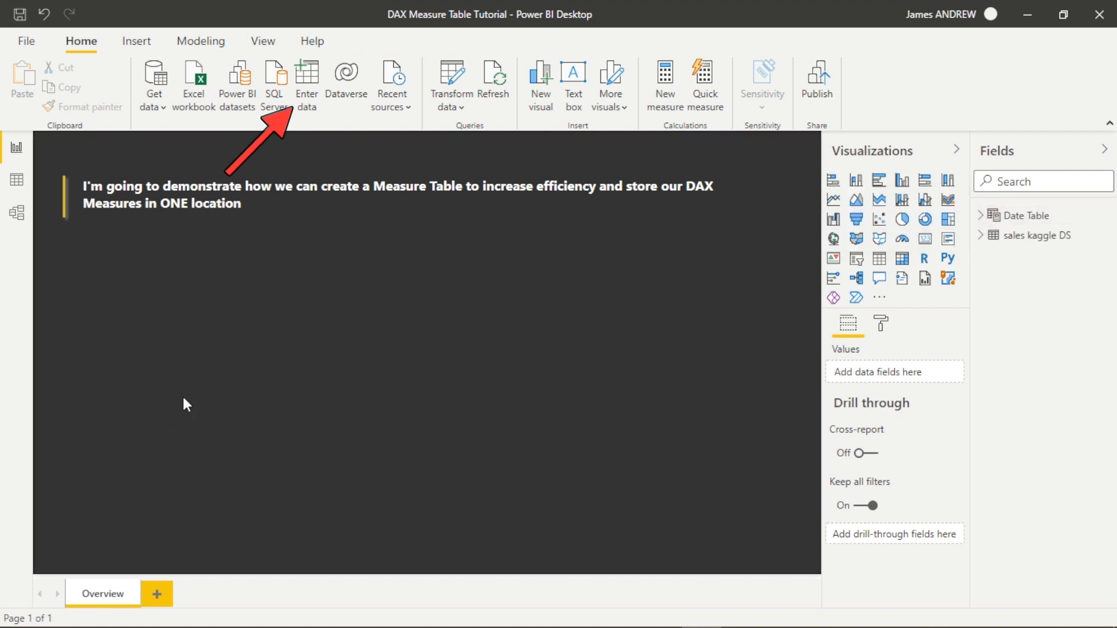
mouse_move(306, 85)
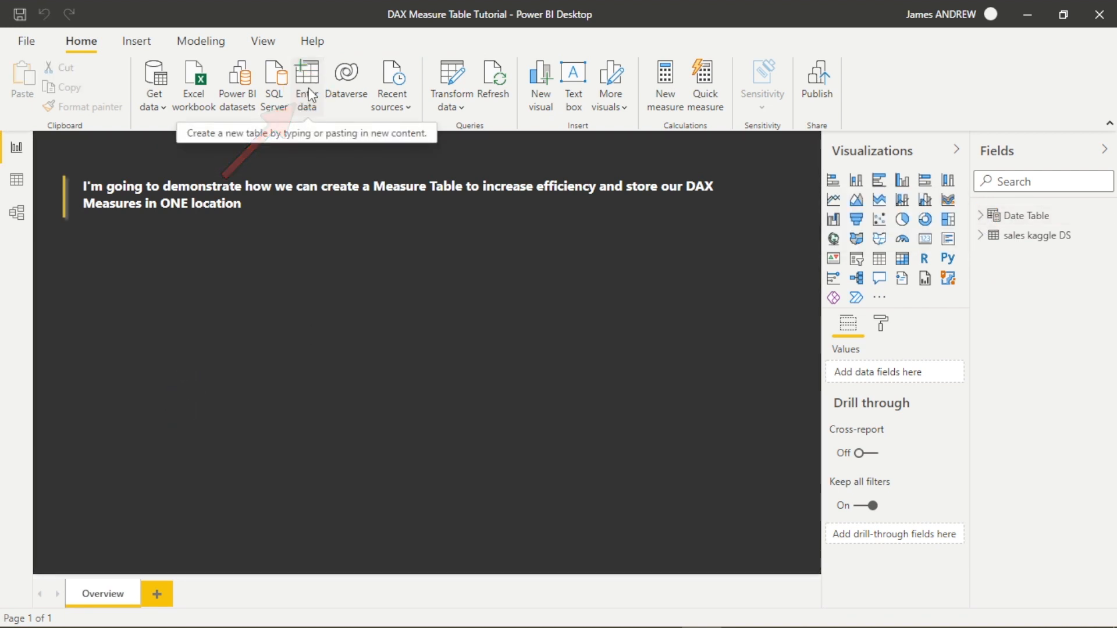
click(306, 84)
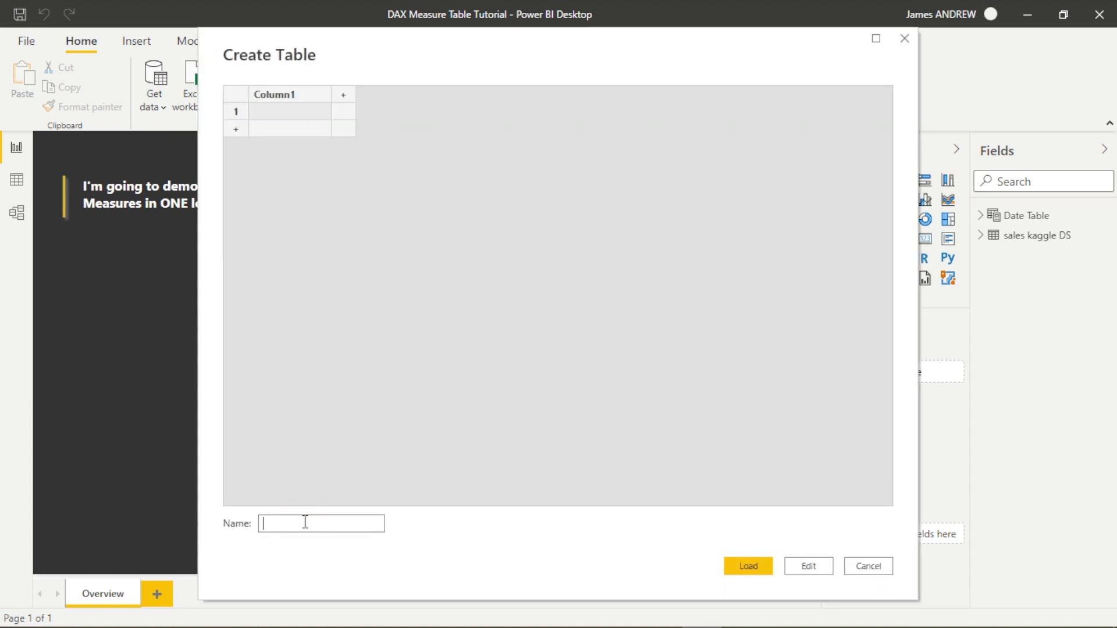
text(Measure)
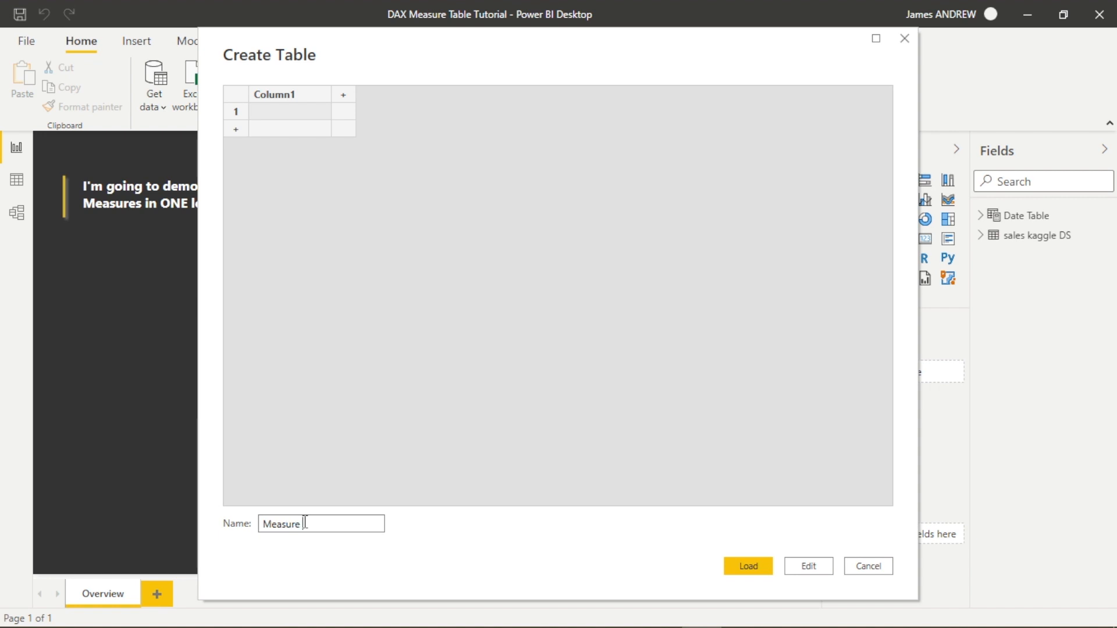
text(Table)
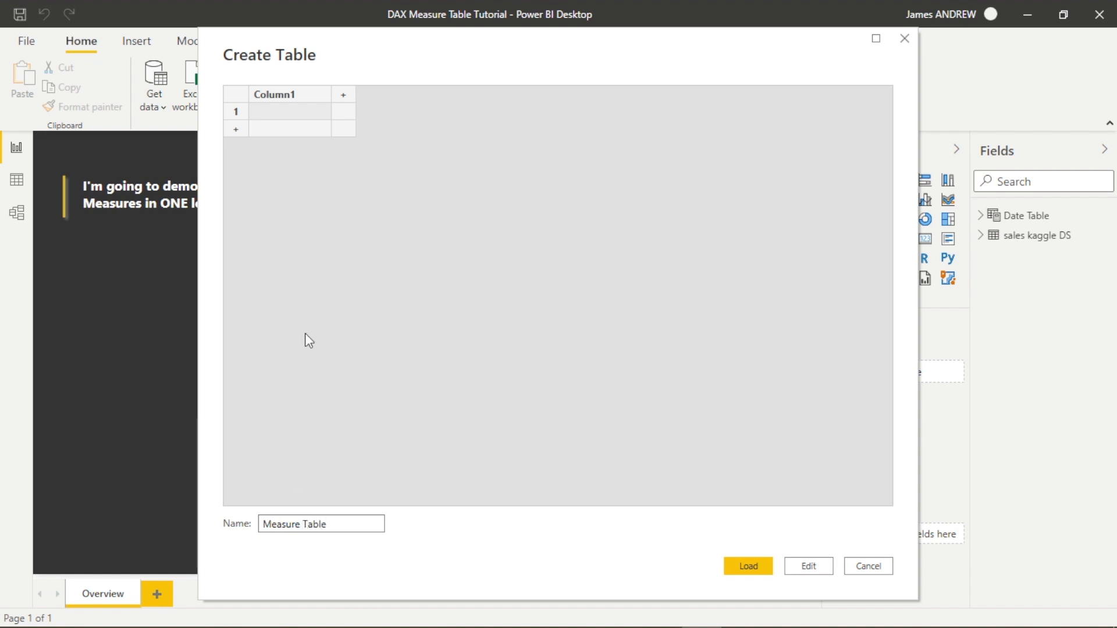
- Rename its first column to Dummy Column and load the table into the model
double_click(275, 94)
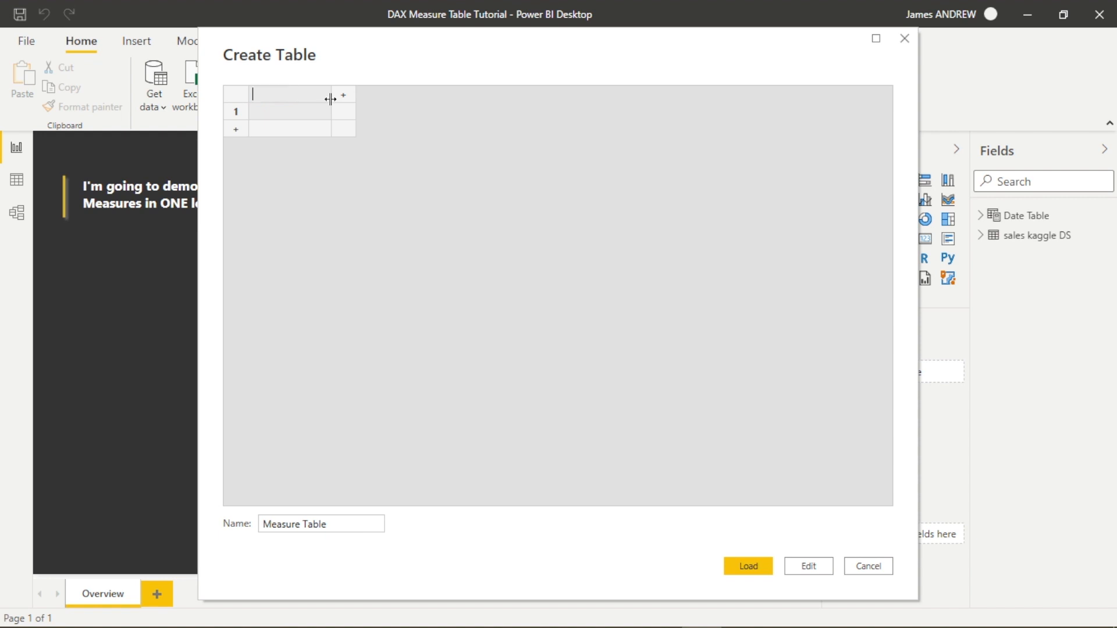
text(Dummy)
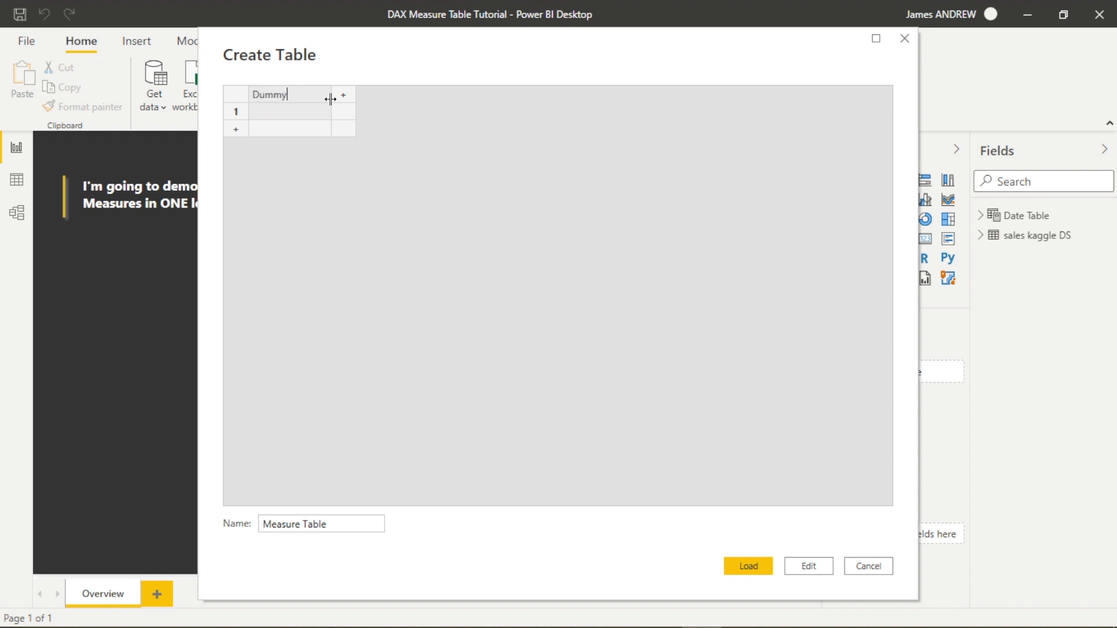
text(Column)
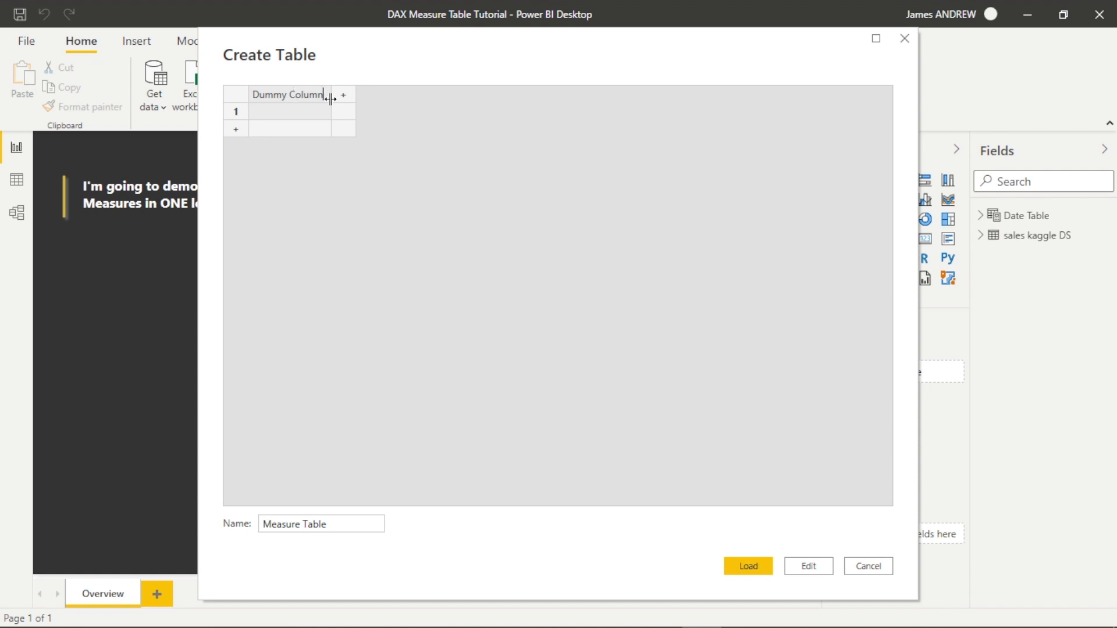
click(747, 566)
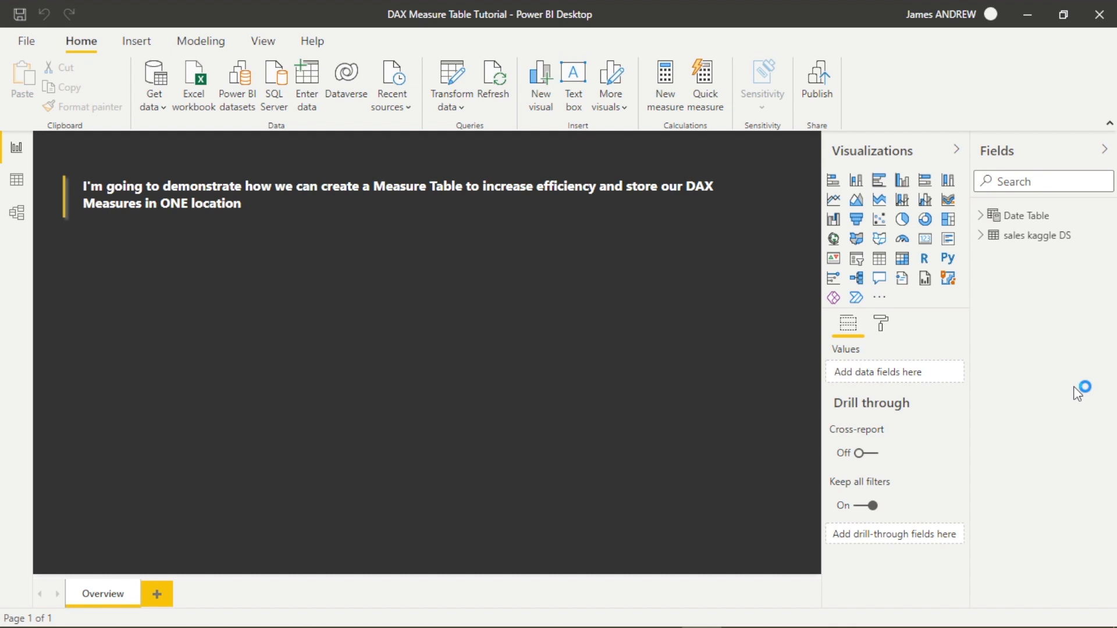
mouse_move(1023, 217)
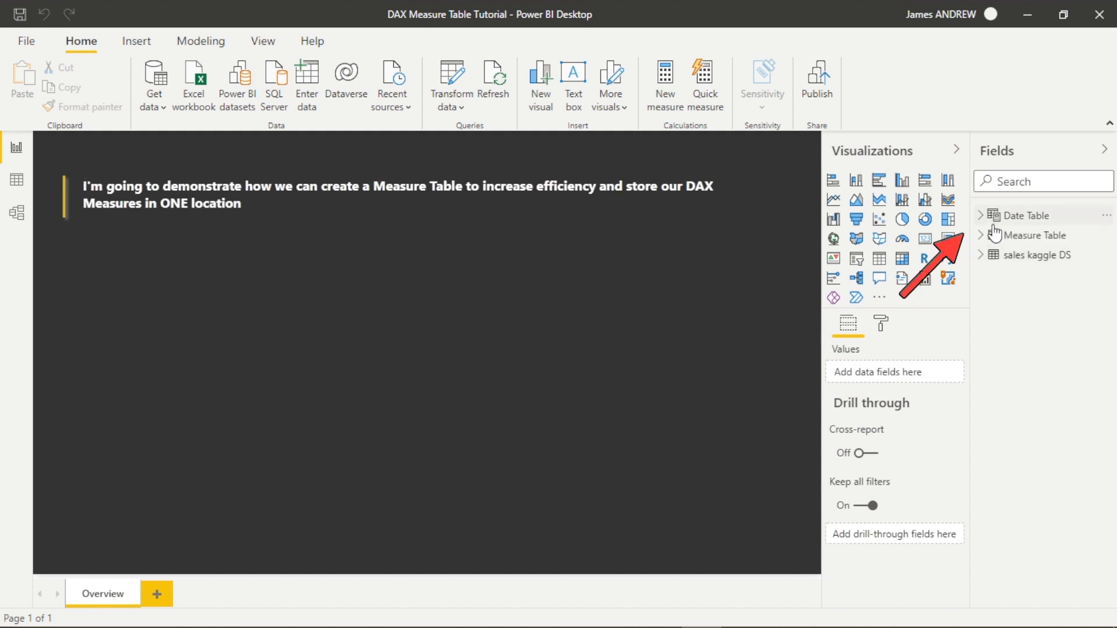
- Expand Measure Table in the Fields pane to confirm it holds Dummy Column
click(982, 235)
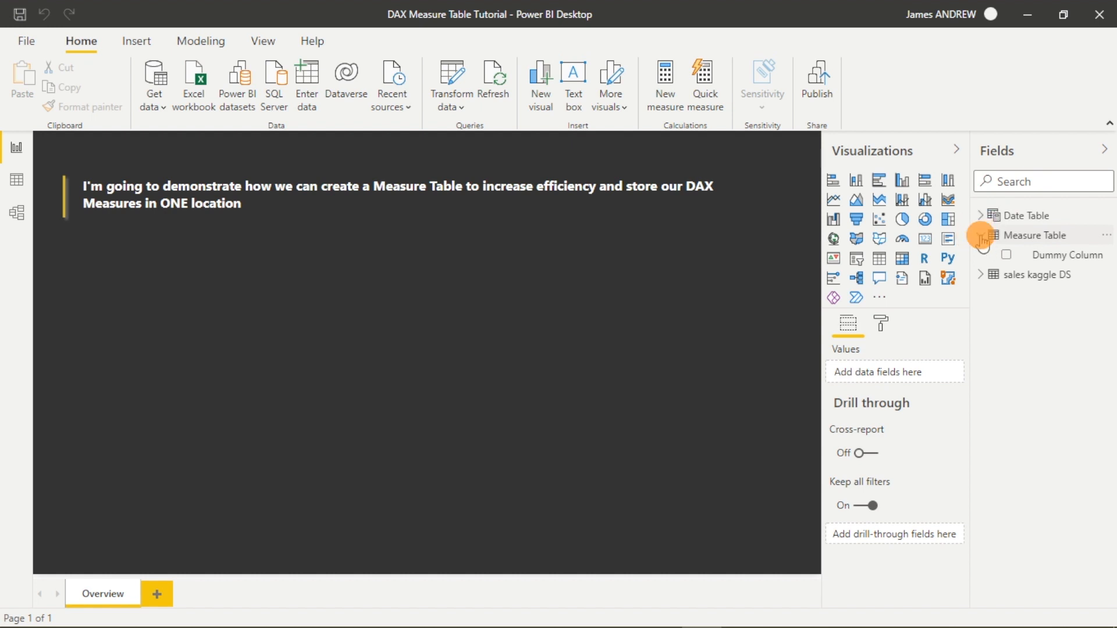
mouse_move(1034, 235)
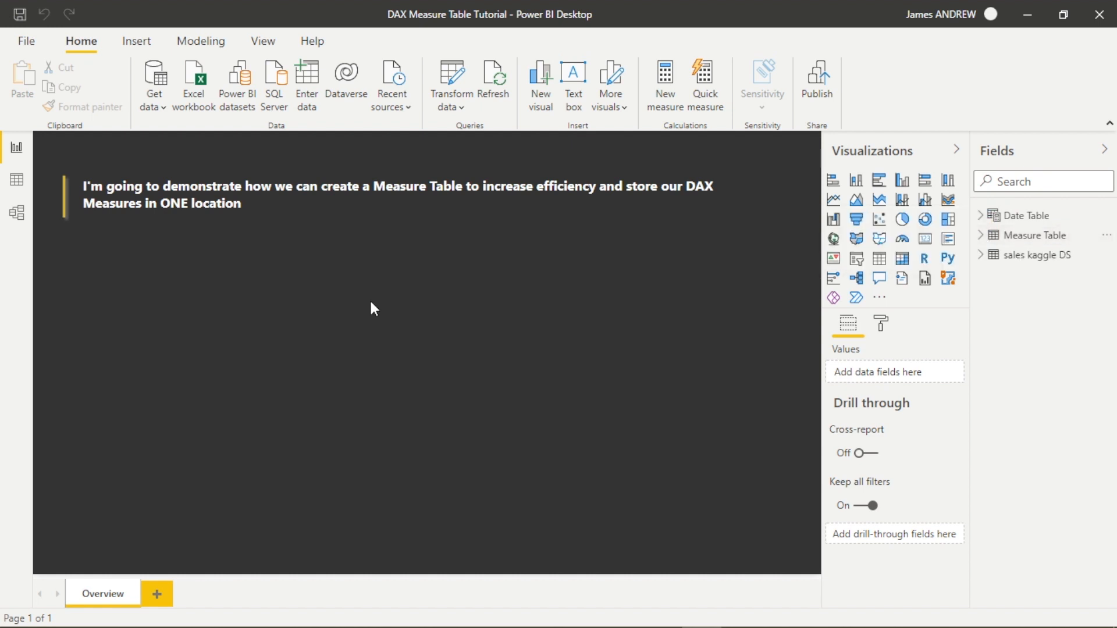
mouse_move(15, 216)
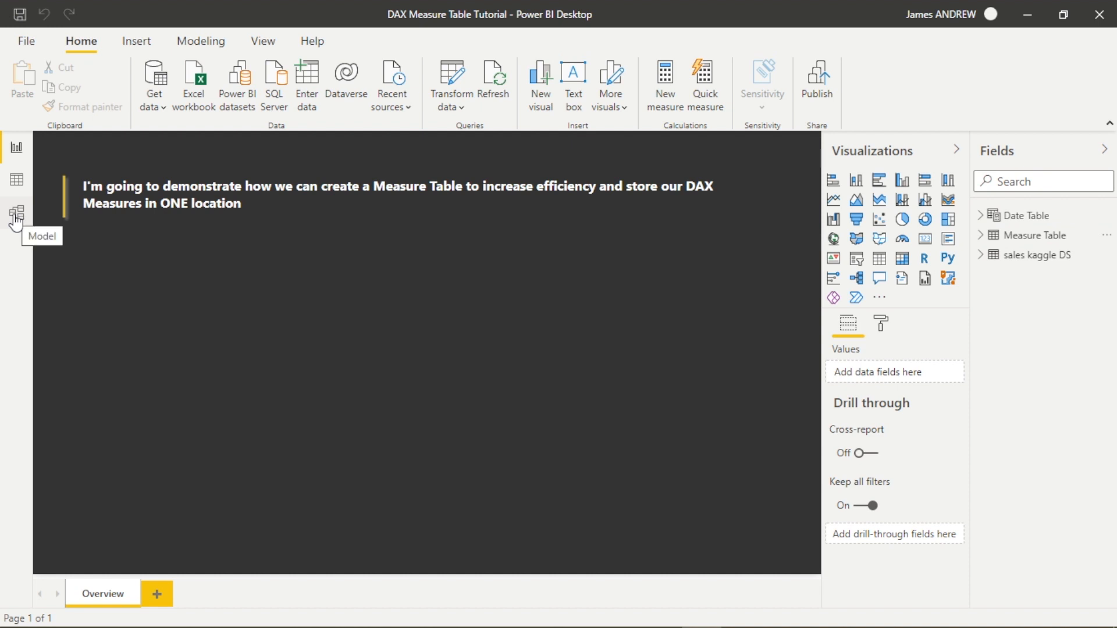
- In Model view, set Measure Table as home table for Total Sales by East Region and Sales Year to Date
click(15, 213)
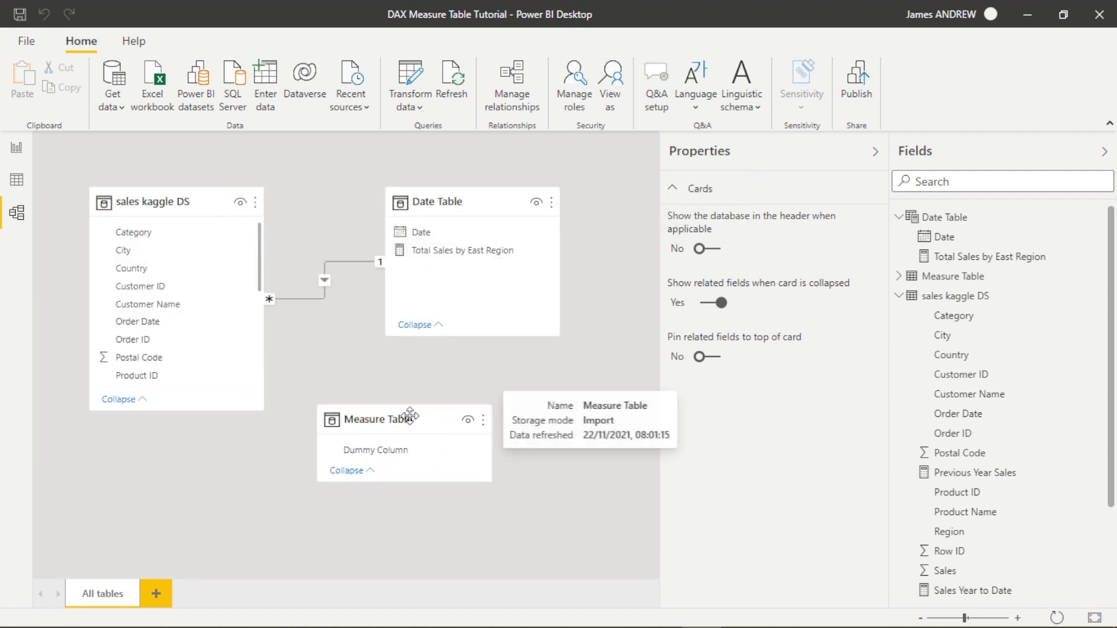
click(404, 419)
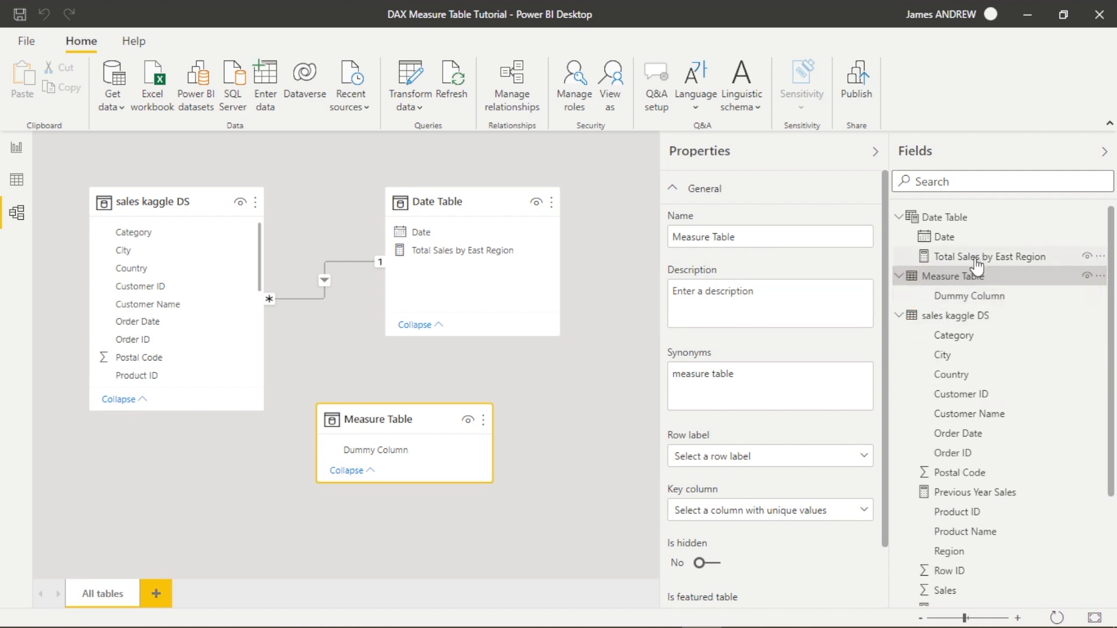
click(989, 256)
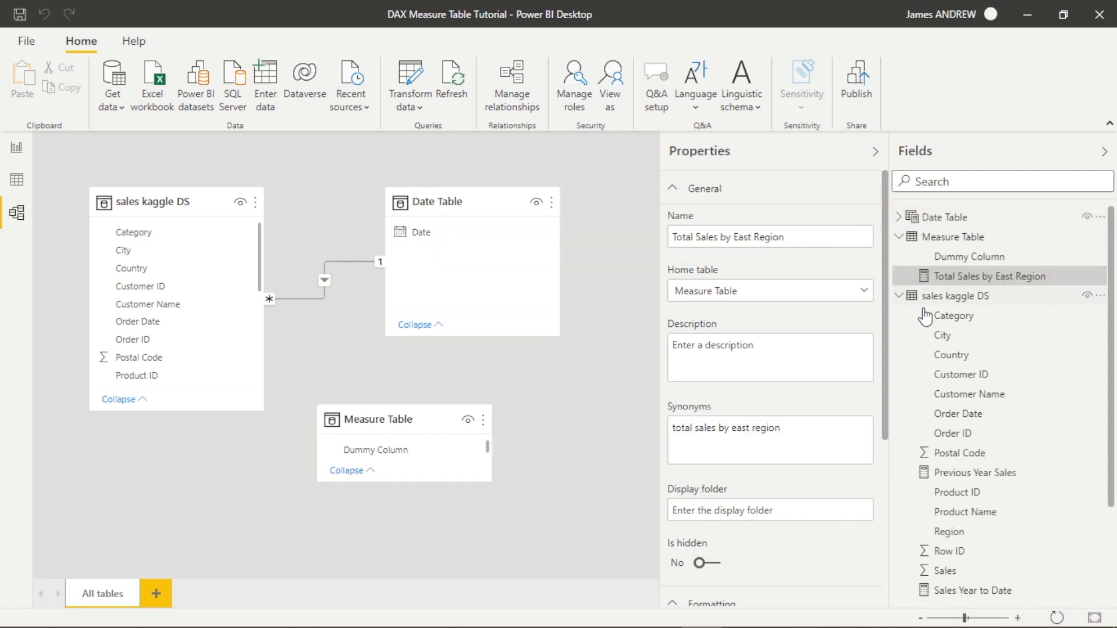
click(976, 472)
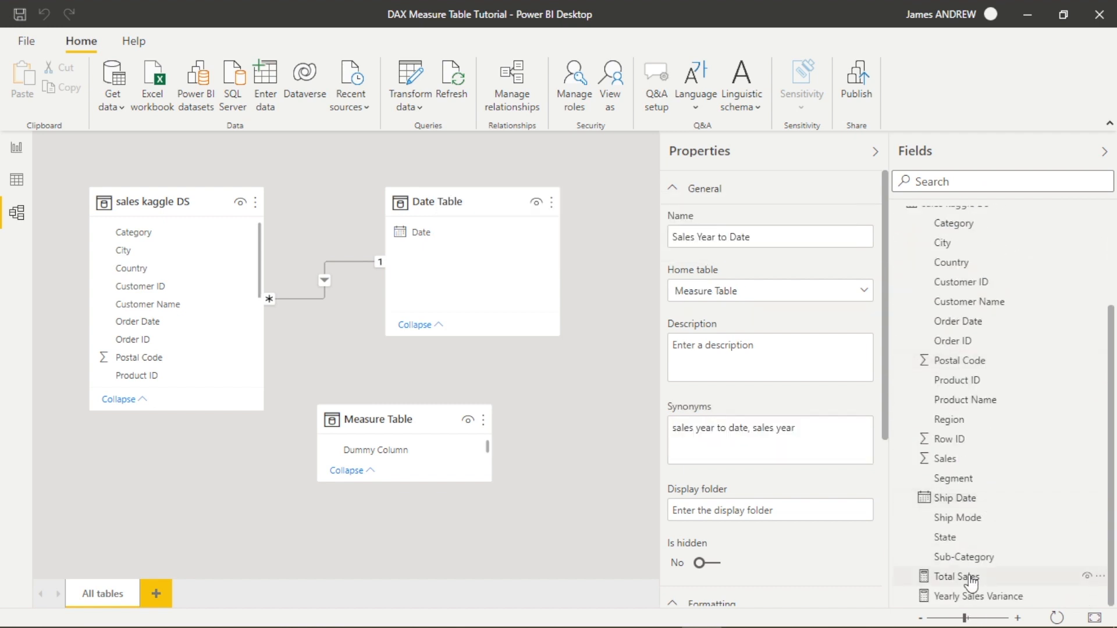
- Move Total Sales and Yearly Sales Variance into Measure Table as well
click(953, 576)
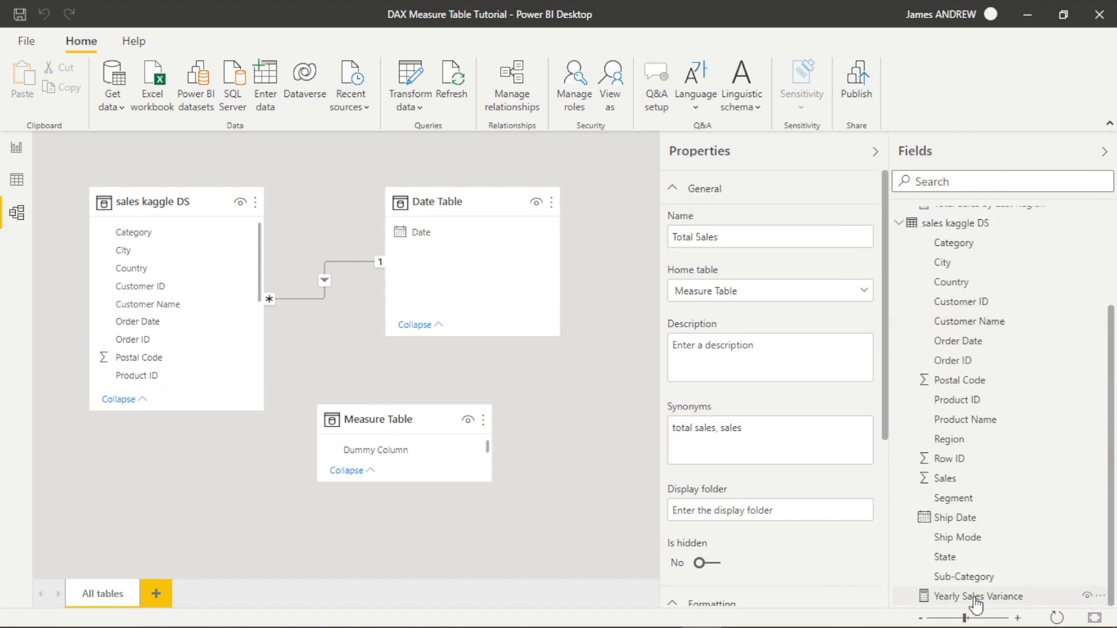
click(984, 596)
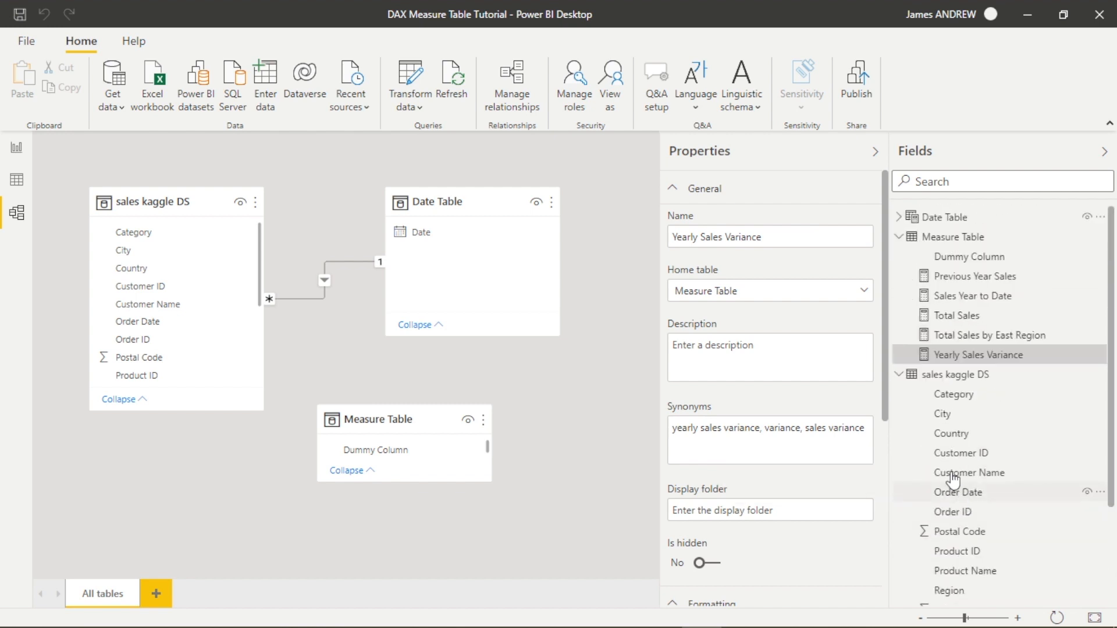
click(900, 374)
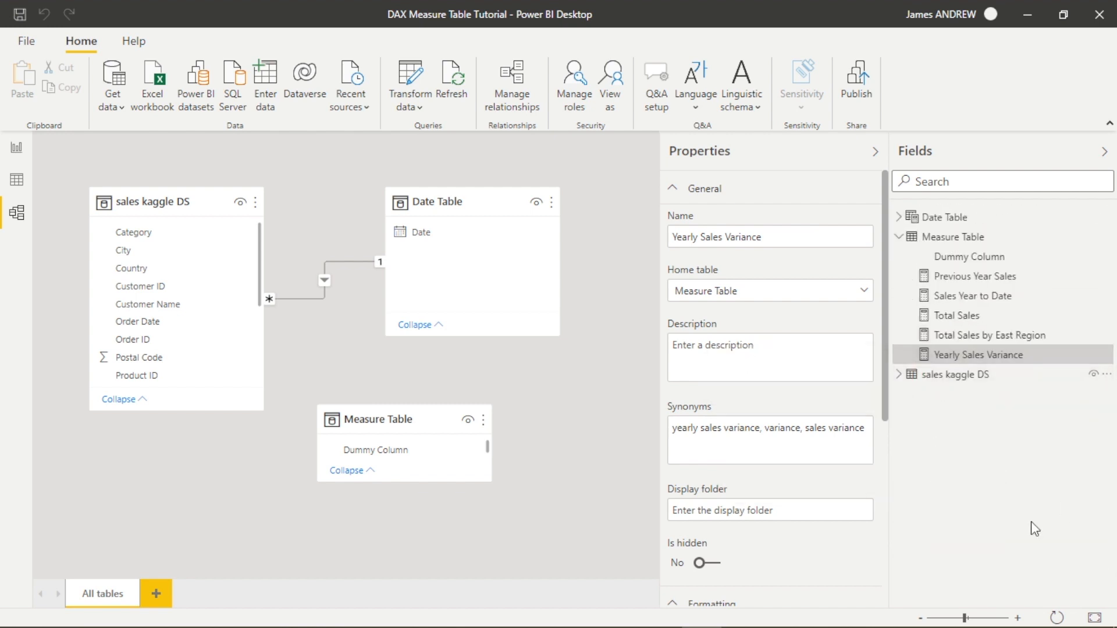
mouse_move(951, 236)
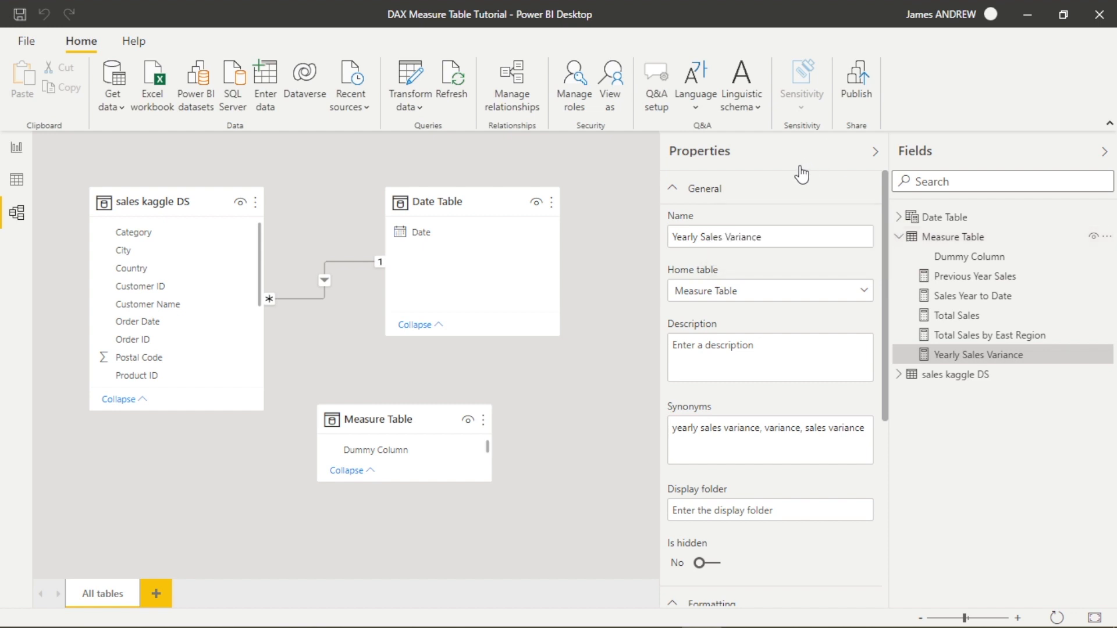
- Set the Sales Year to Date display folder to 'Time Intelligence'
scroll(down, 3)
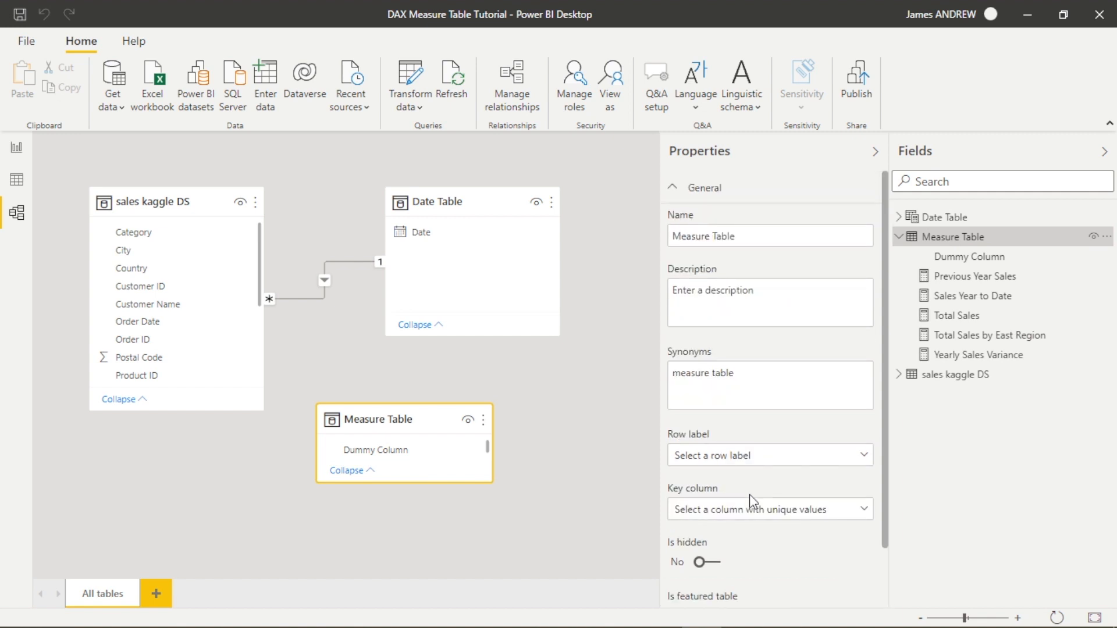
click(970, 295)
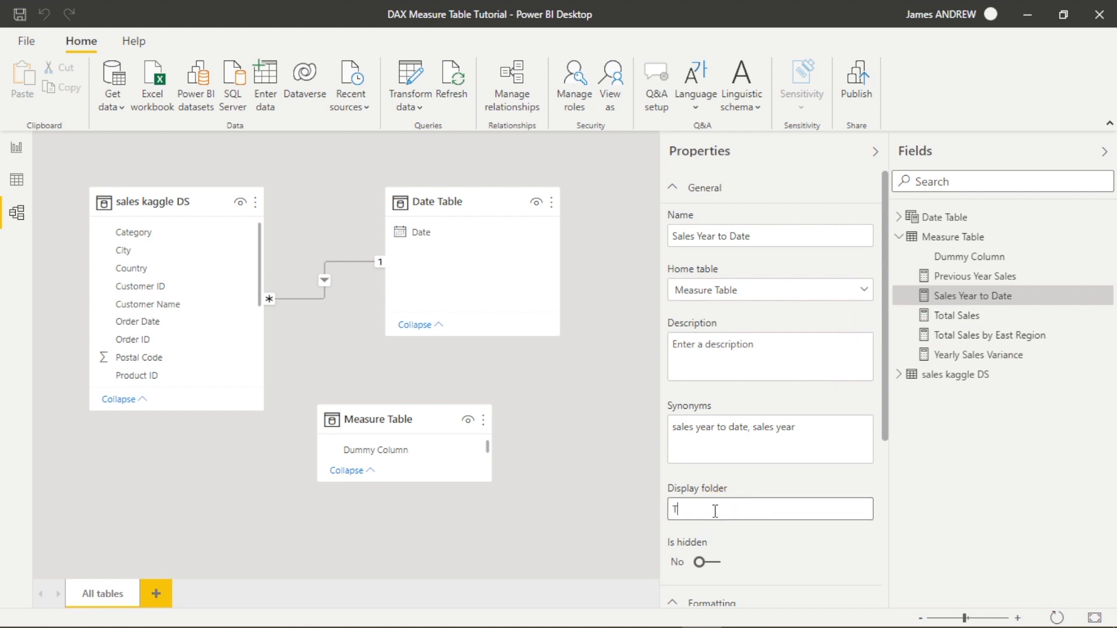
text(Time Intelligence)
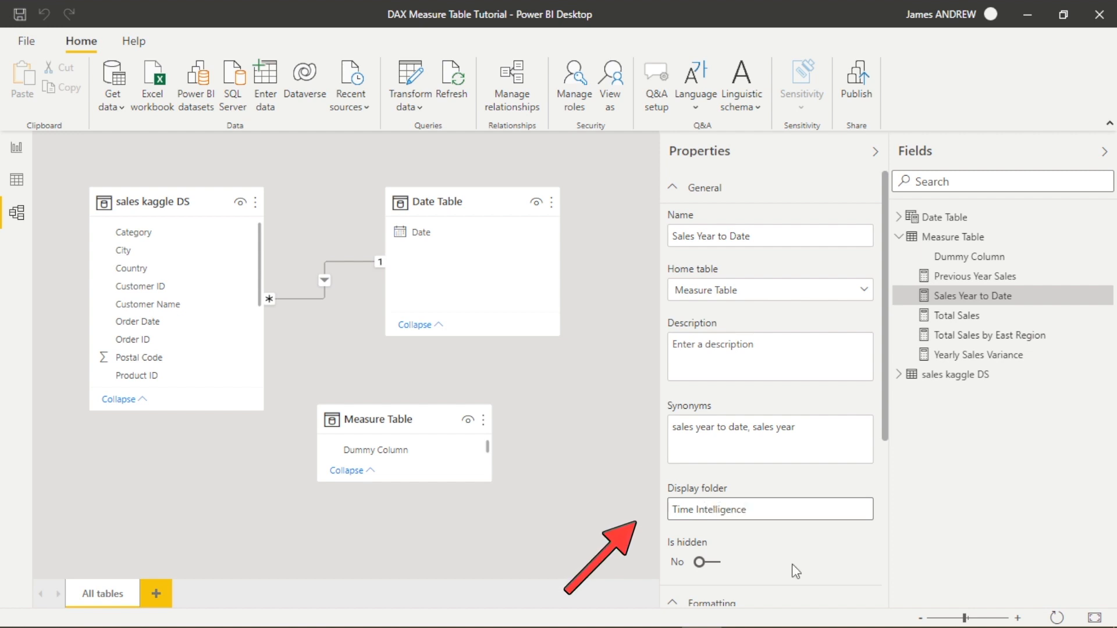
click(769, 509)
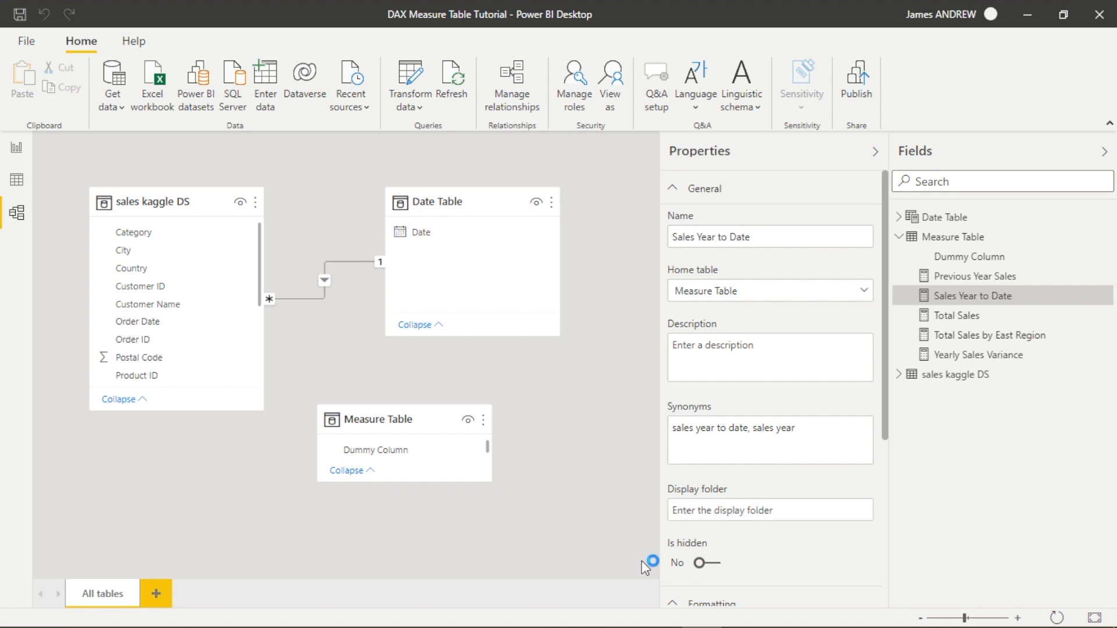
text(Time Intelligence)
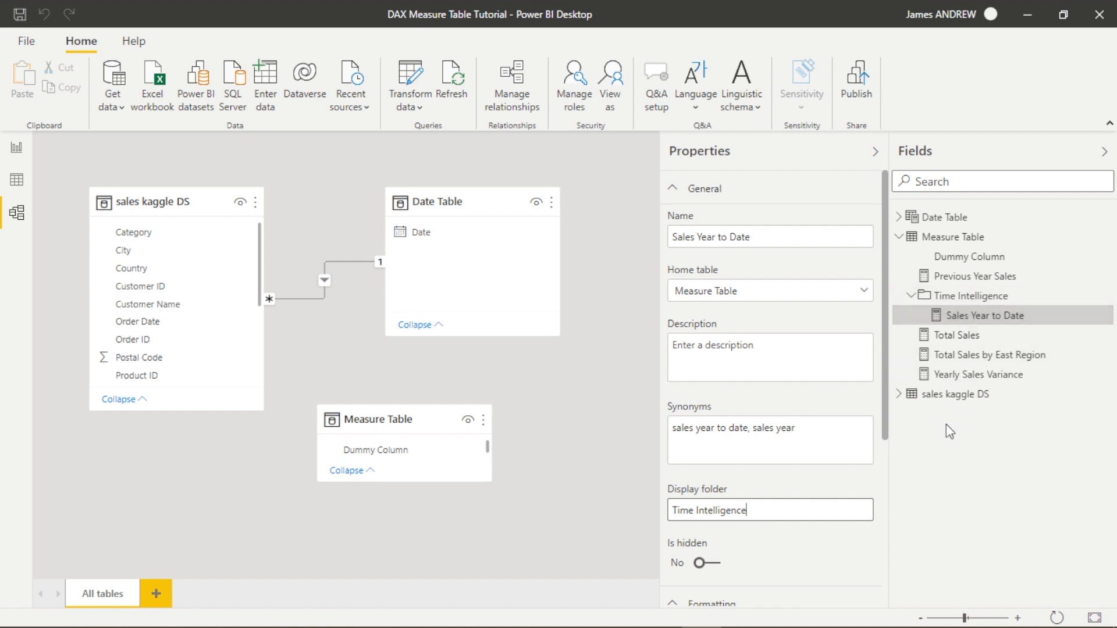
mouse_move(988, 354)
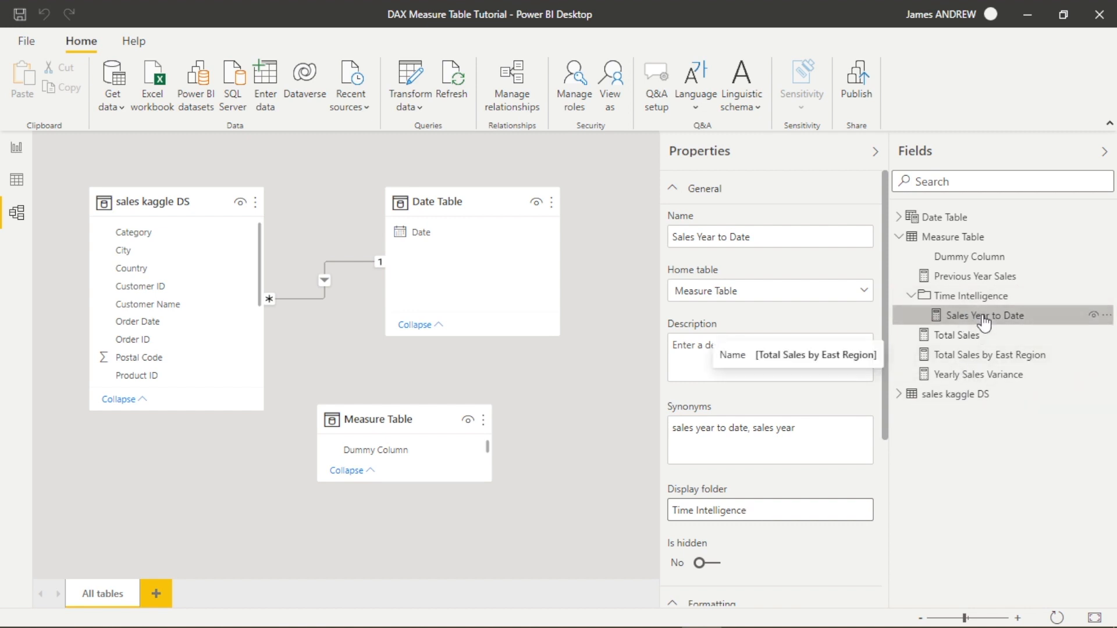
- Set 'Time Intelligence' as display folder for Yearly Sales Variance and Previous Year Sales
click(985, 374)
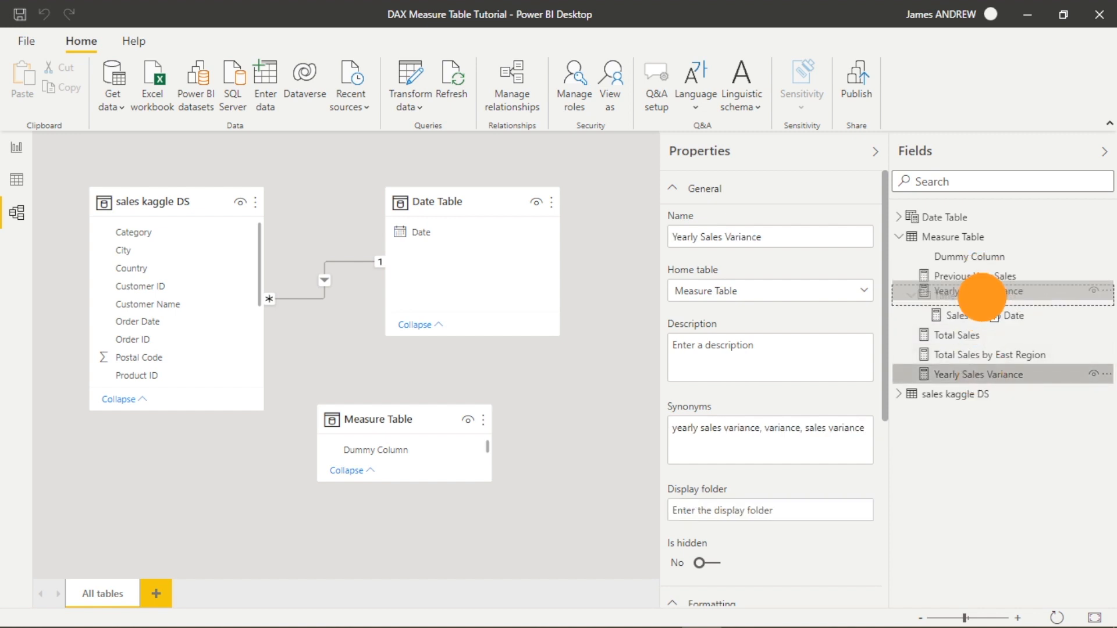
text(Time Intelligence)
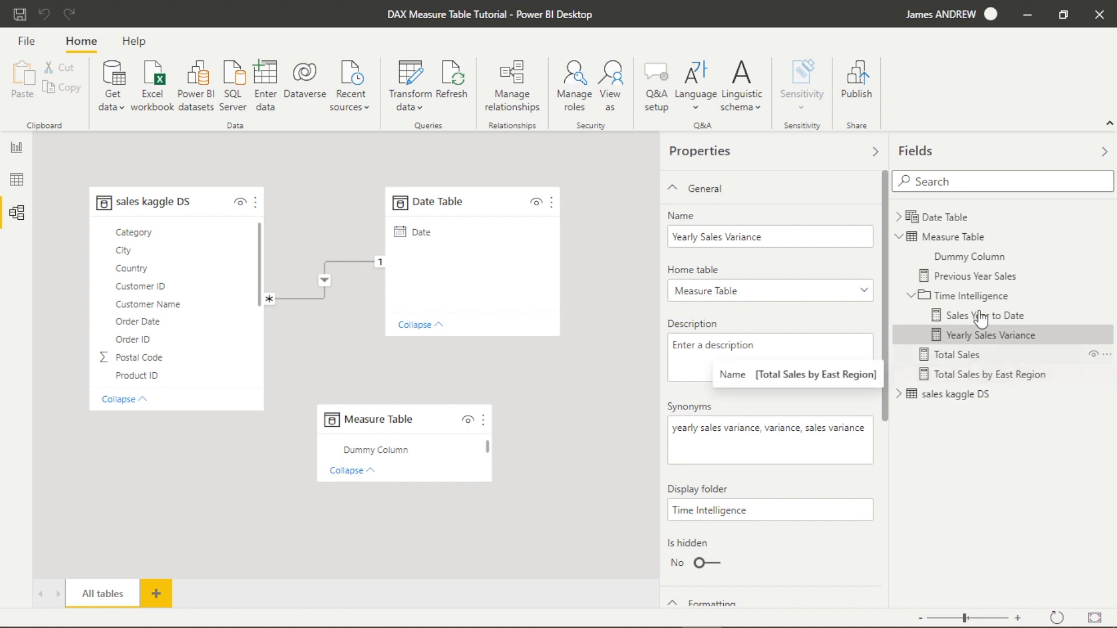
click(970, 275)
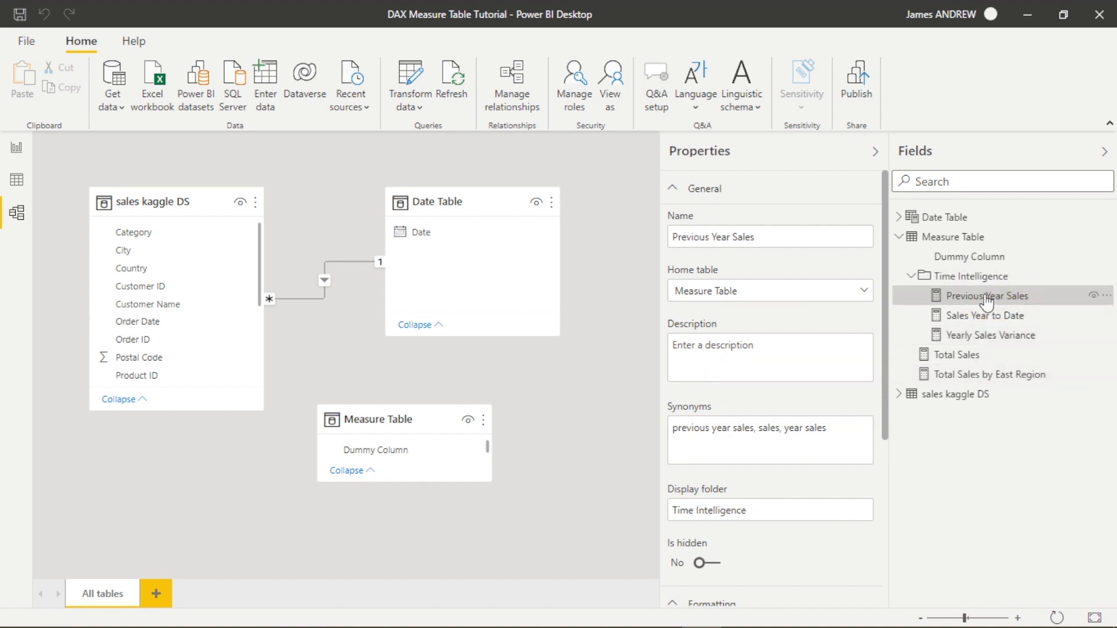
click(954, 354)
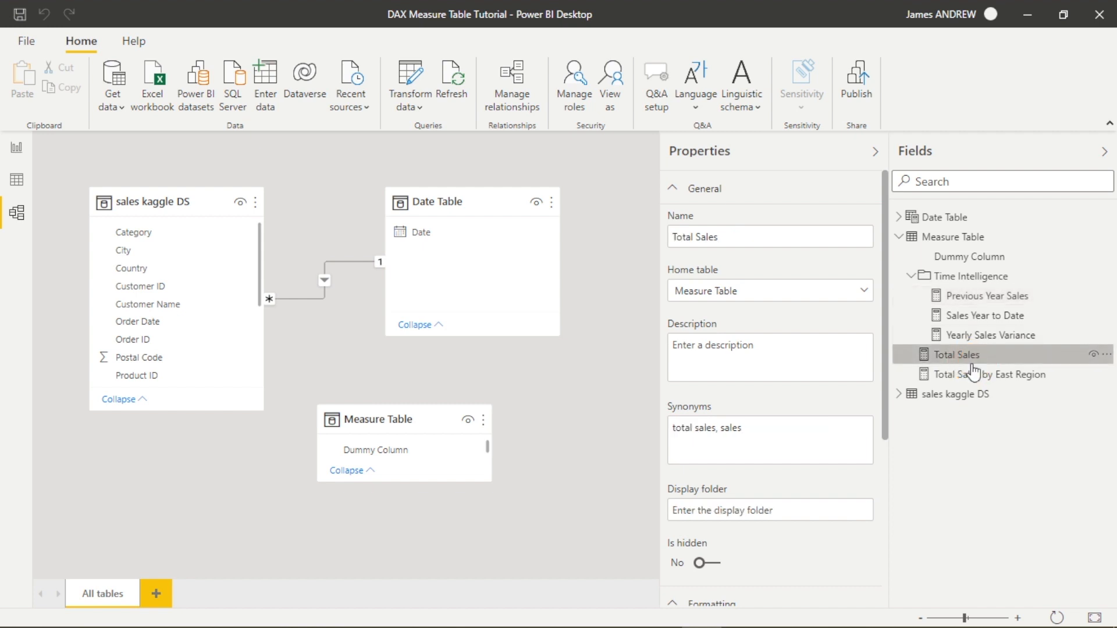
mouse_move(745, 533)
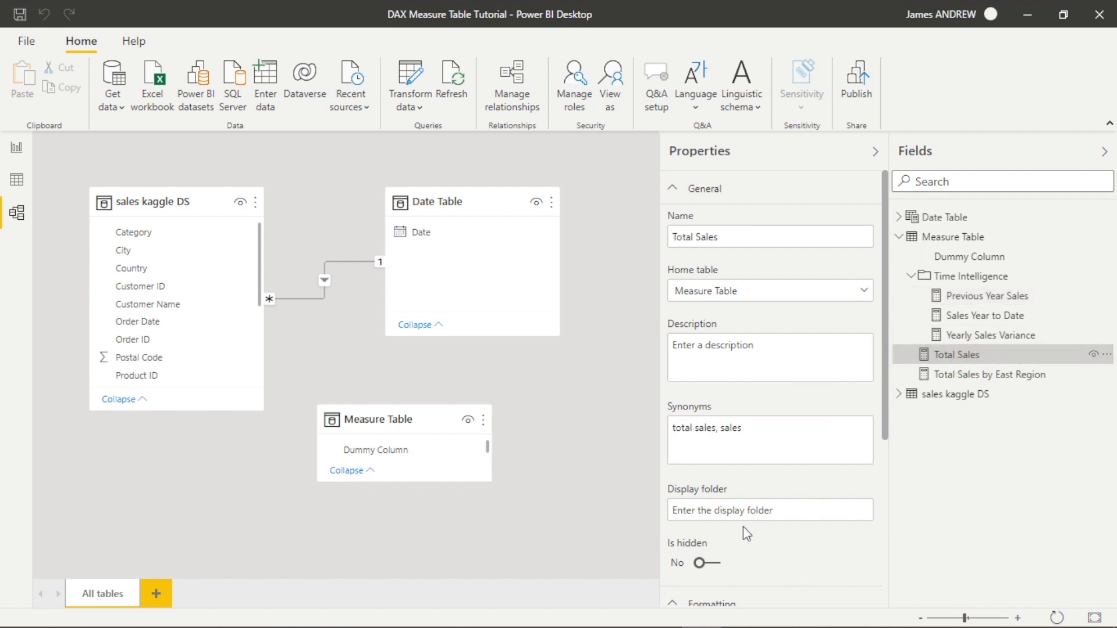
- Set 'Total Sales Measures' as display folder for Total Sales and Total Sales by East Region
click(769, 510)
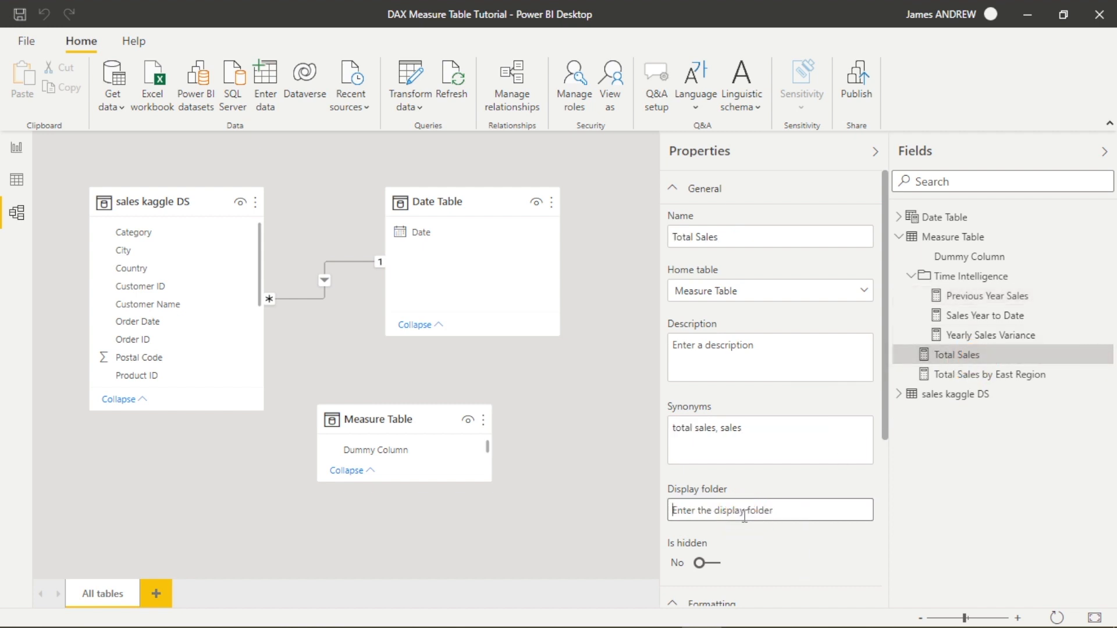
text(Total Sales)
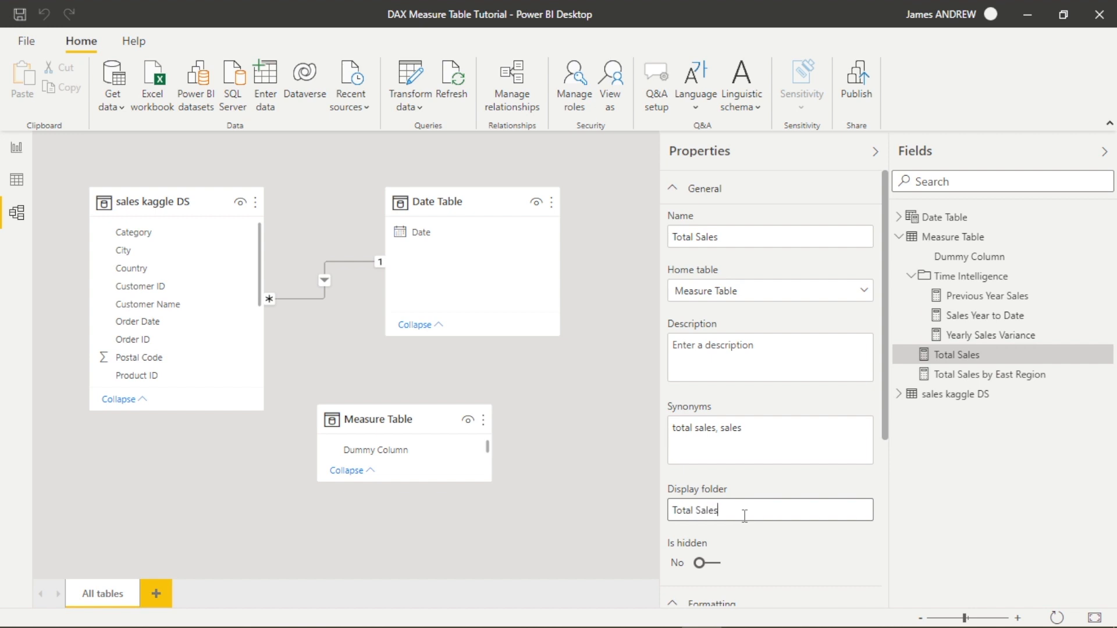
text(Measure)
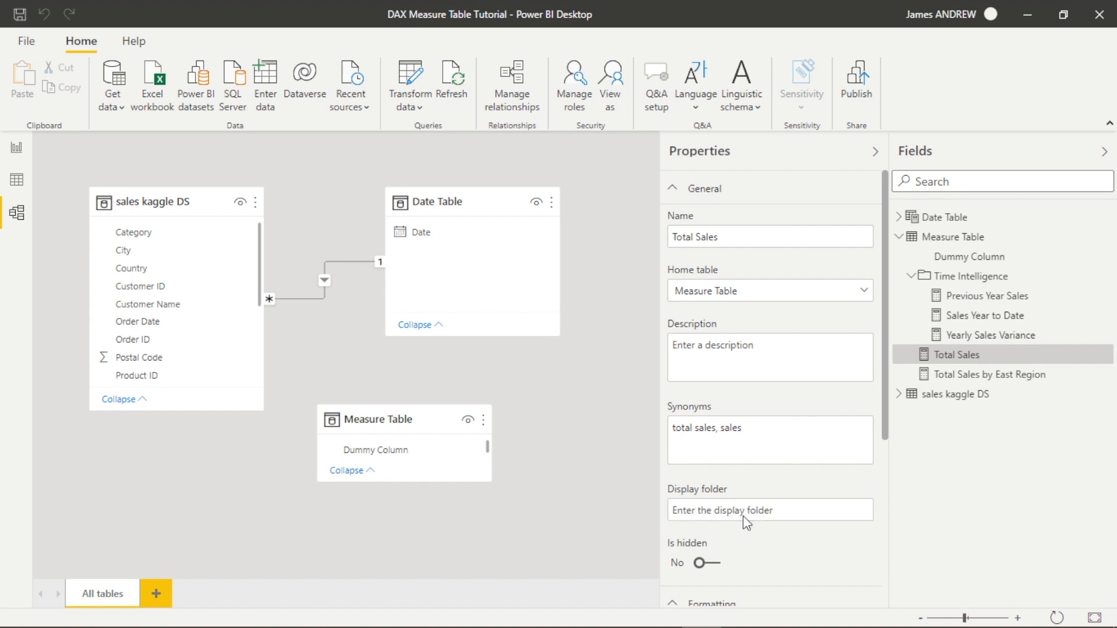
text(Total Sales Measures)
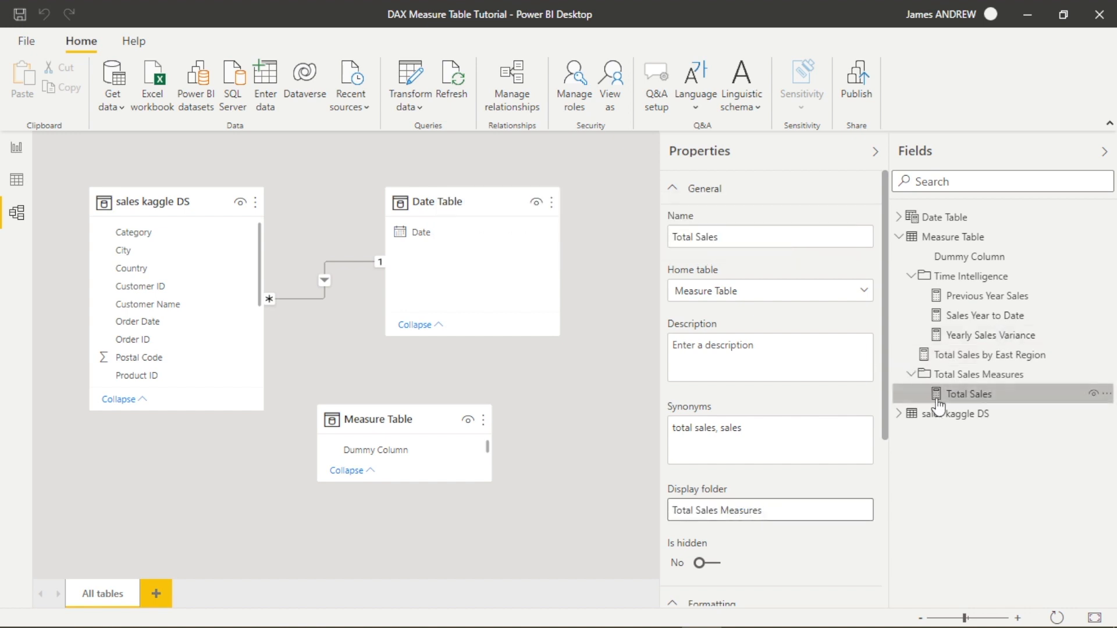
click(988, 354)
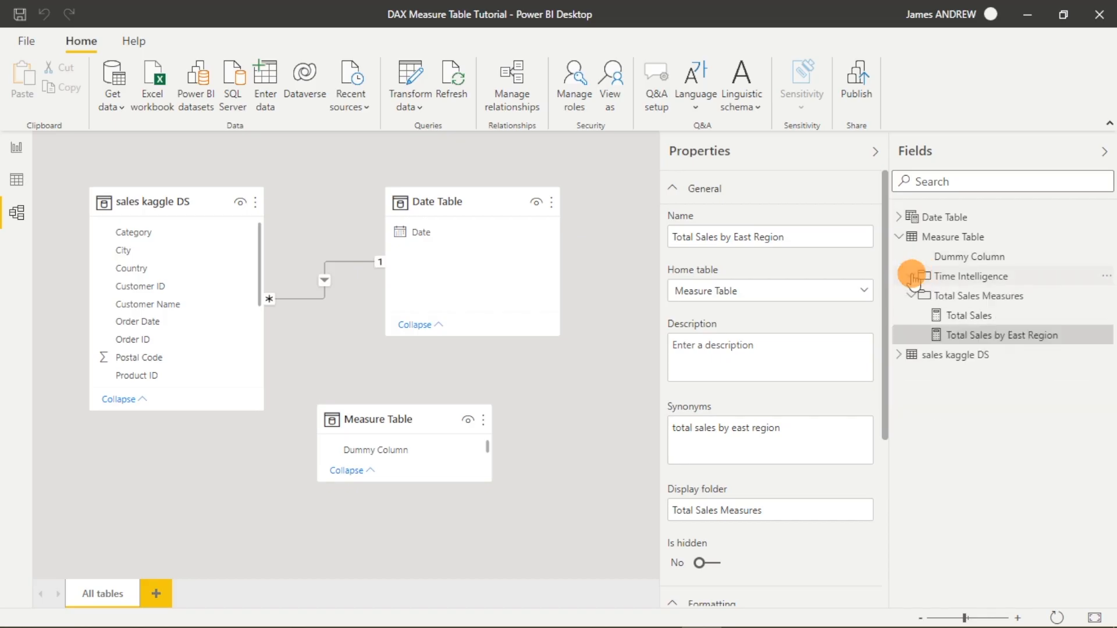
click(903, 237)
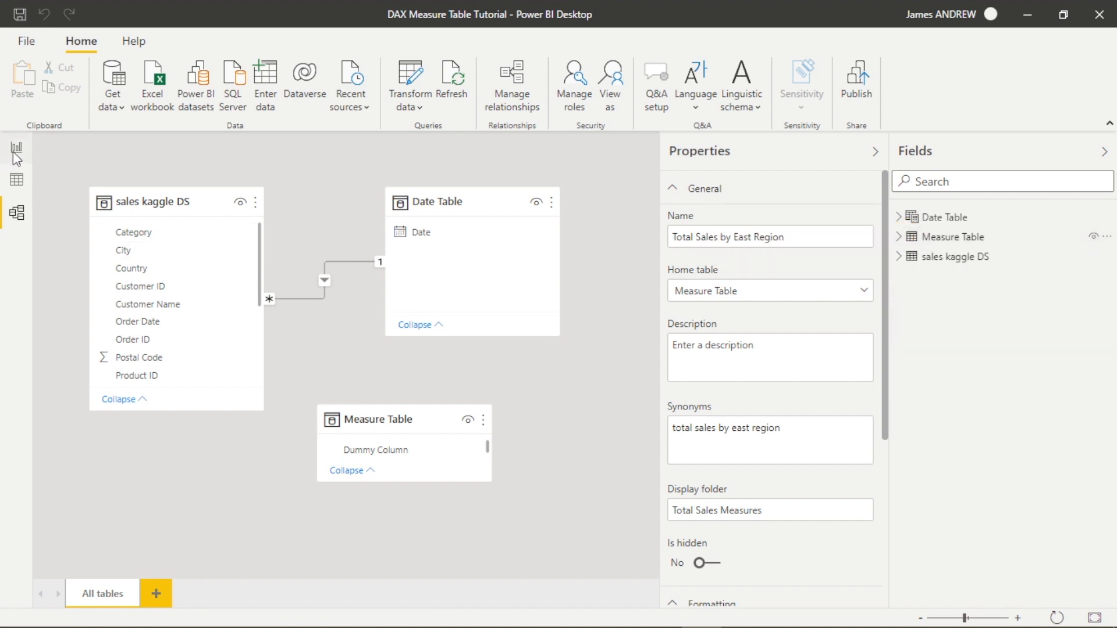
mouse_move(15, 147)
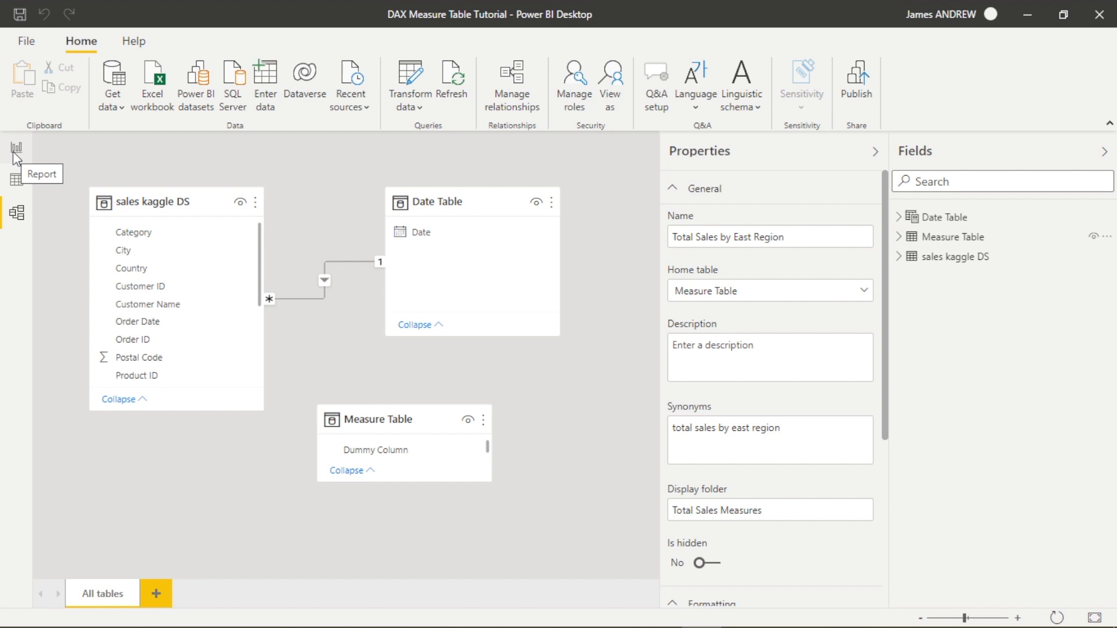
- Return to the report page and collapse the Time Intelligence folder under Measure Table
click(16, 148)
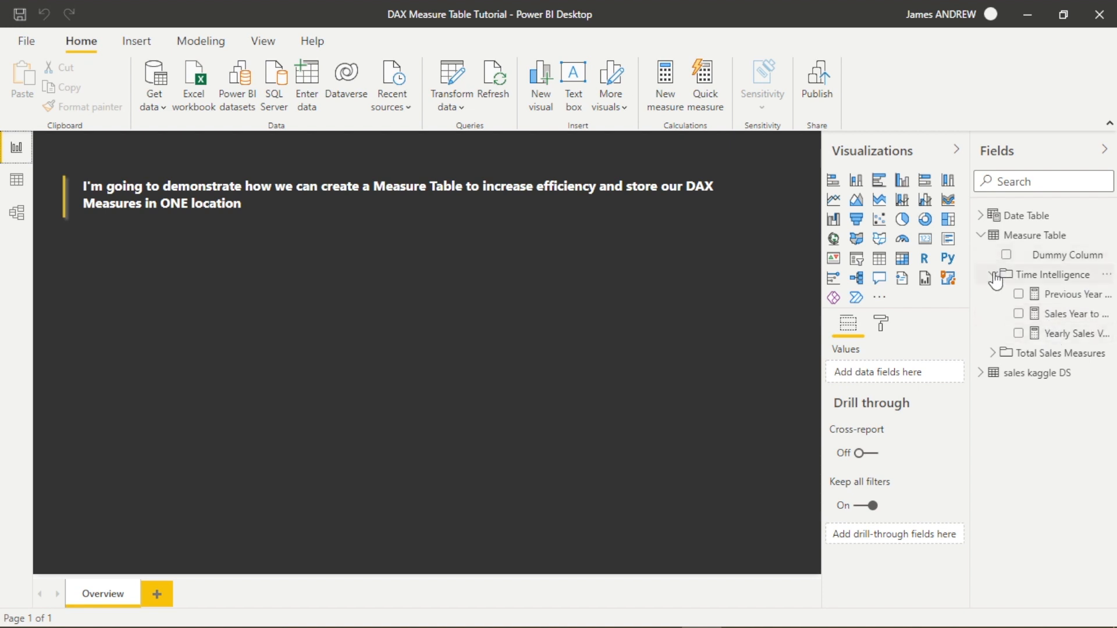
click(994, 274)
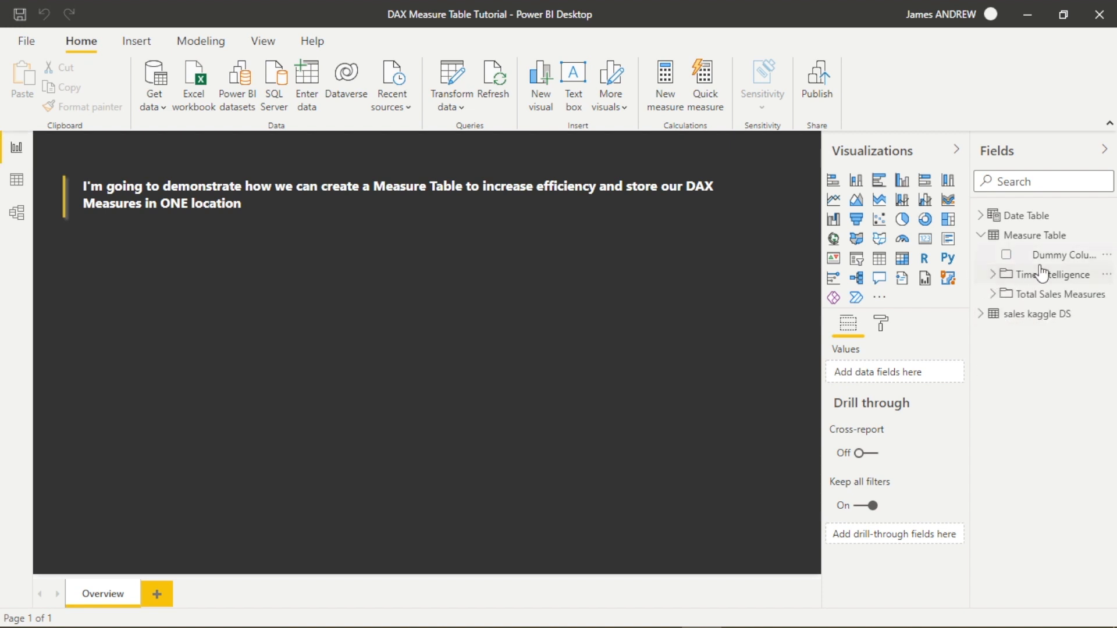
mouse_move(1061, 254)
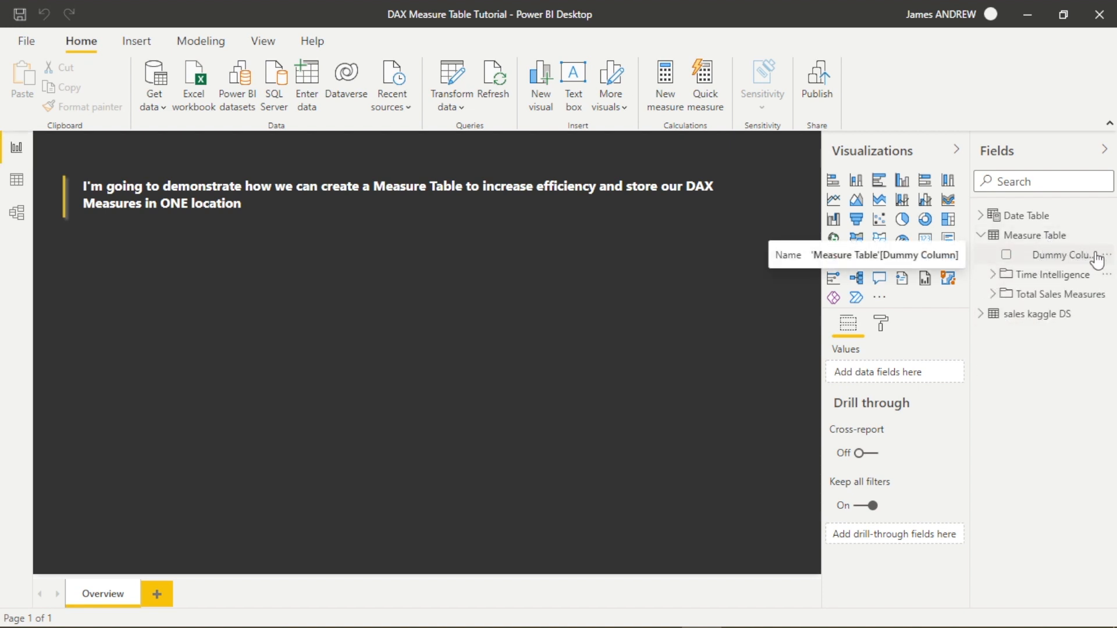
- Delete Dummy Column from the model and expand the Time Intelligence folder to review measures
right_click(1066, 255)
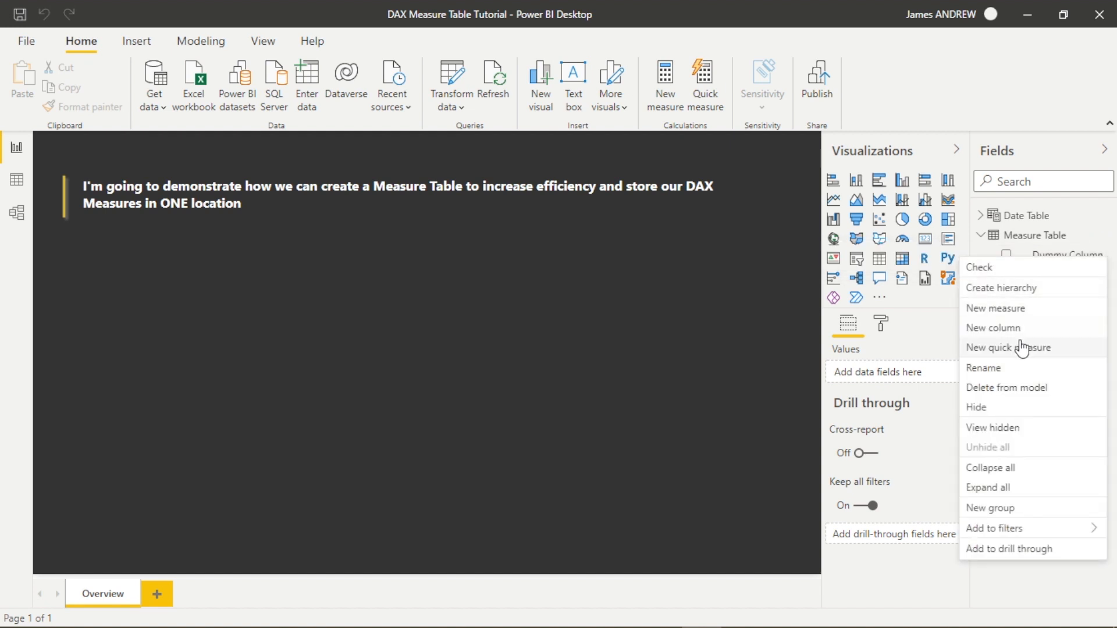
click(1006, 387)
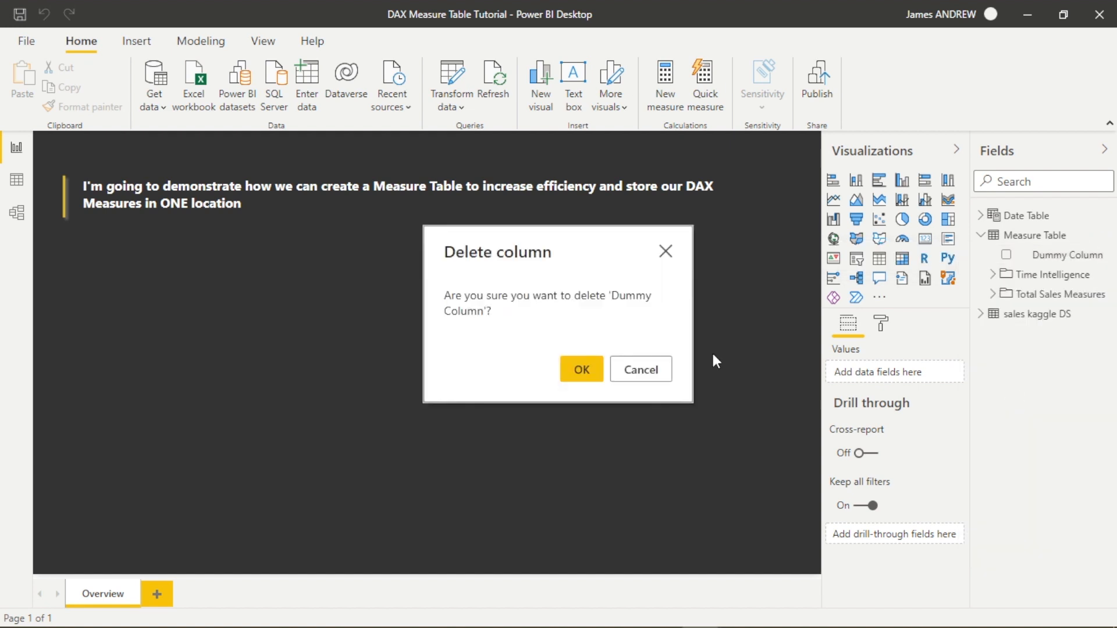
click(580, 368)
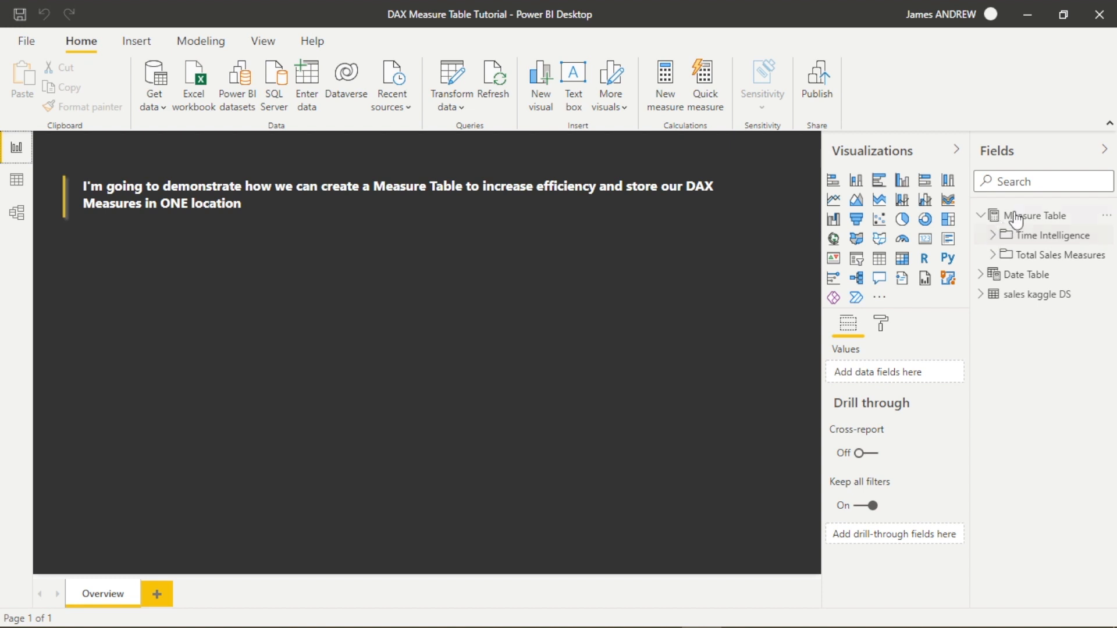
click(995, 235)
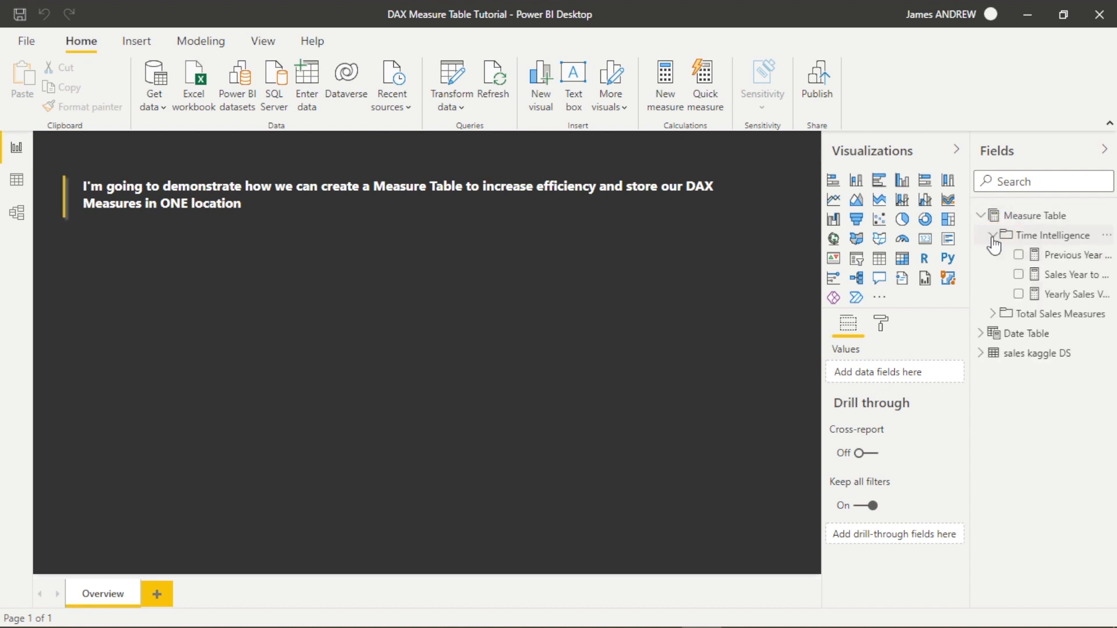